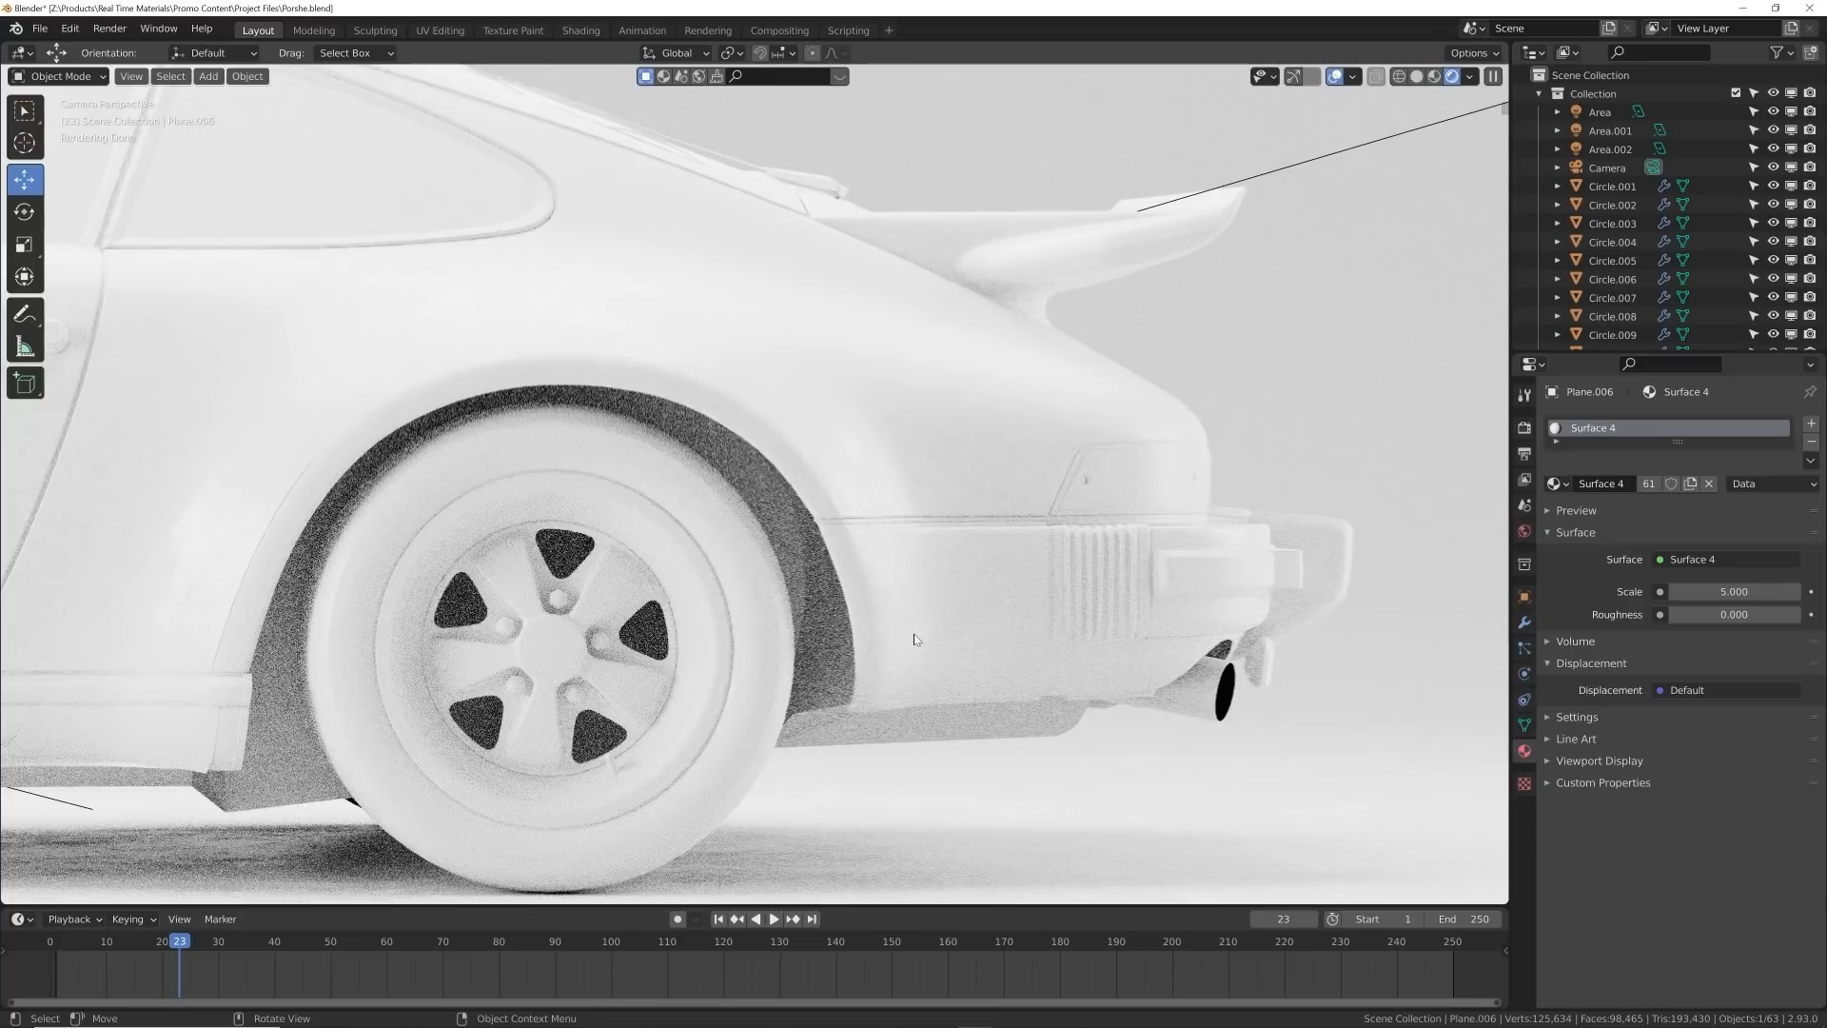
mouse_move(1114, 470)
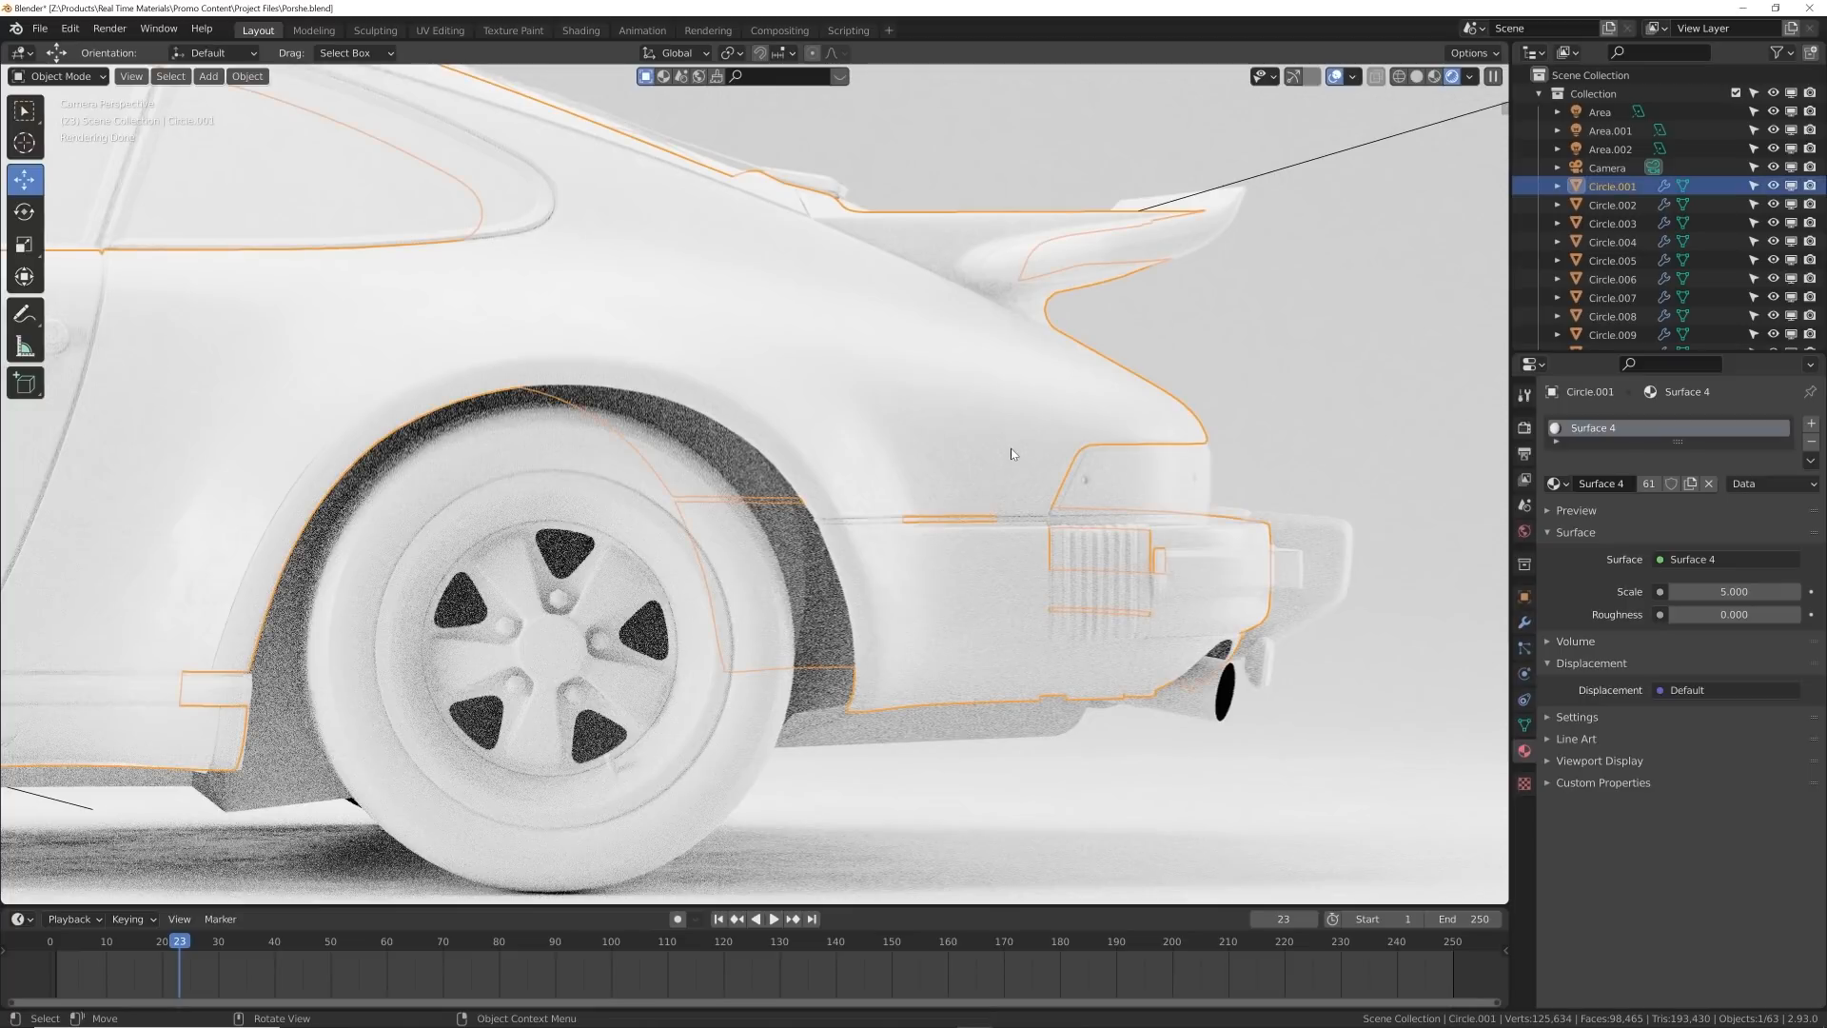
- Select the car body (Circle.001) to browse Realtime paint materials
click(207, 76)
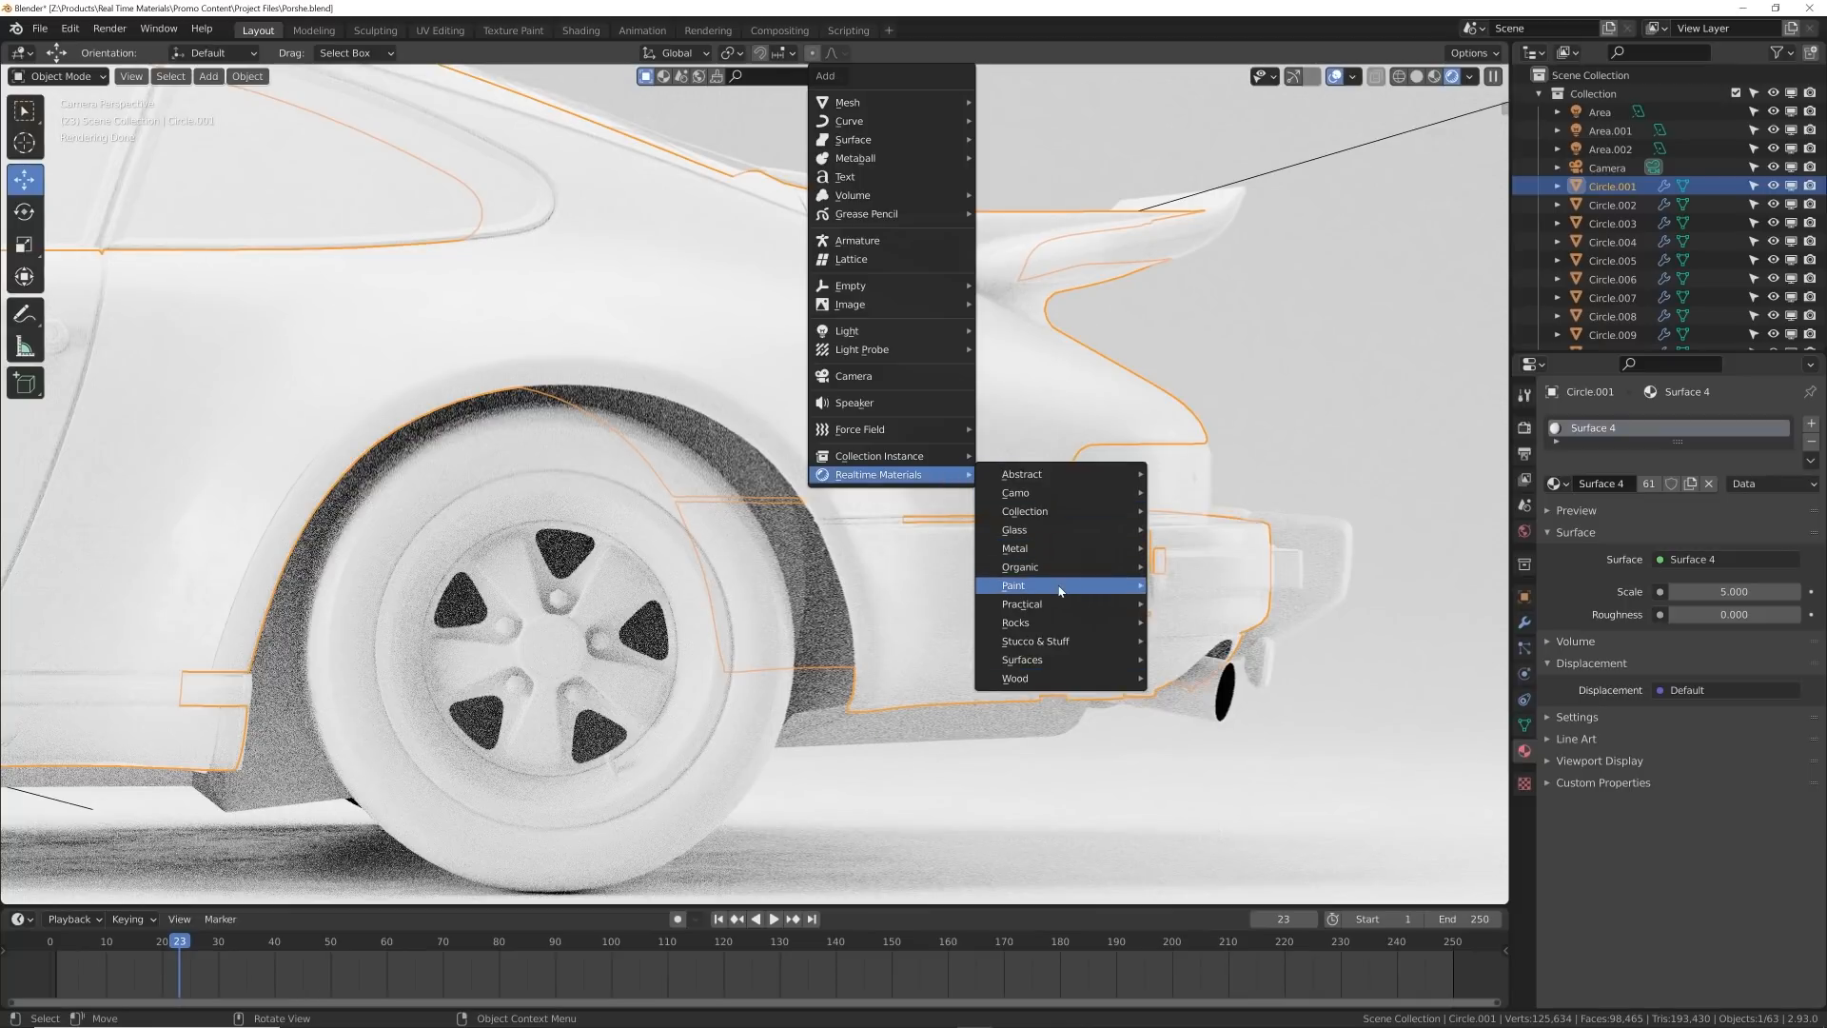
mouse_move(1013, 585)
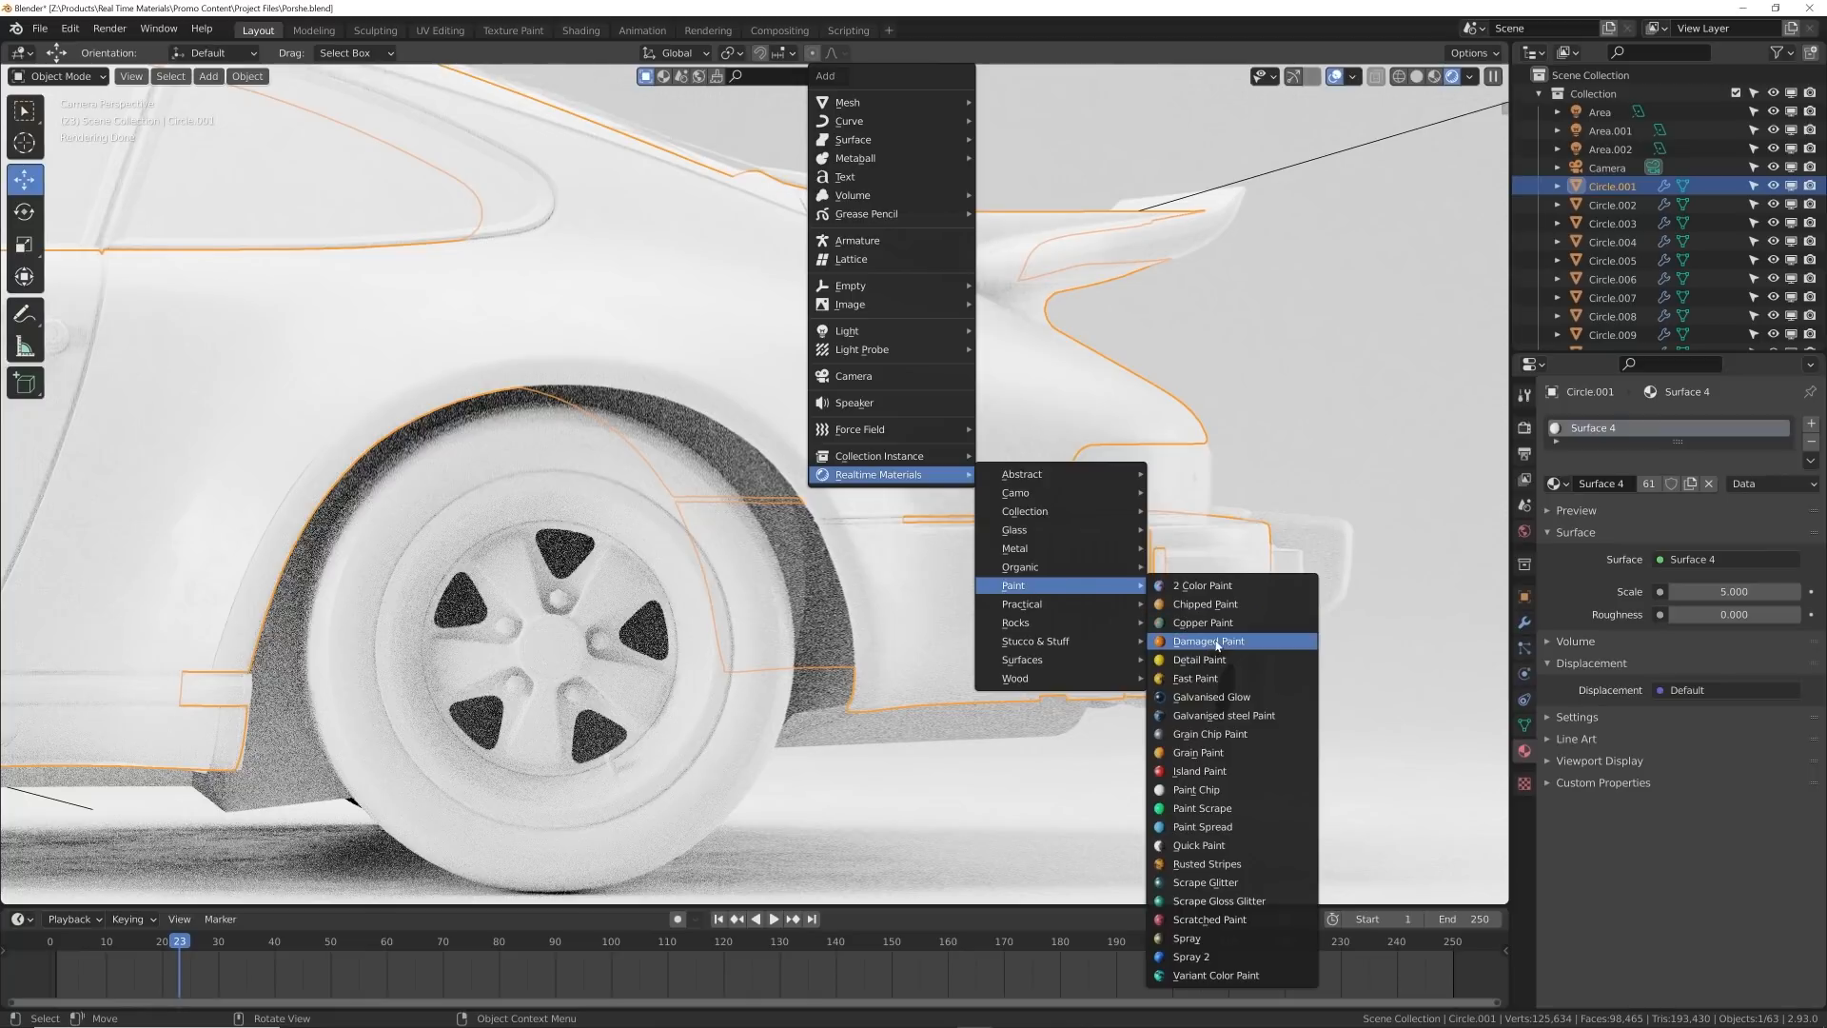
- Apply Damaged Paint to the car body and change its main colour from green to orange
click(1208, 641)
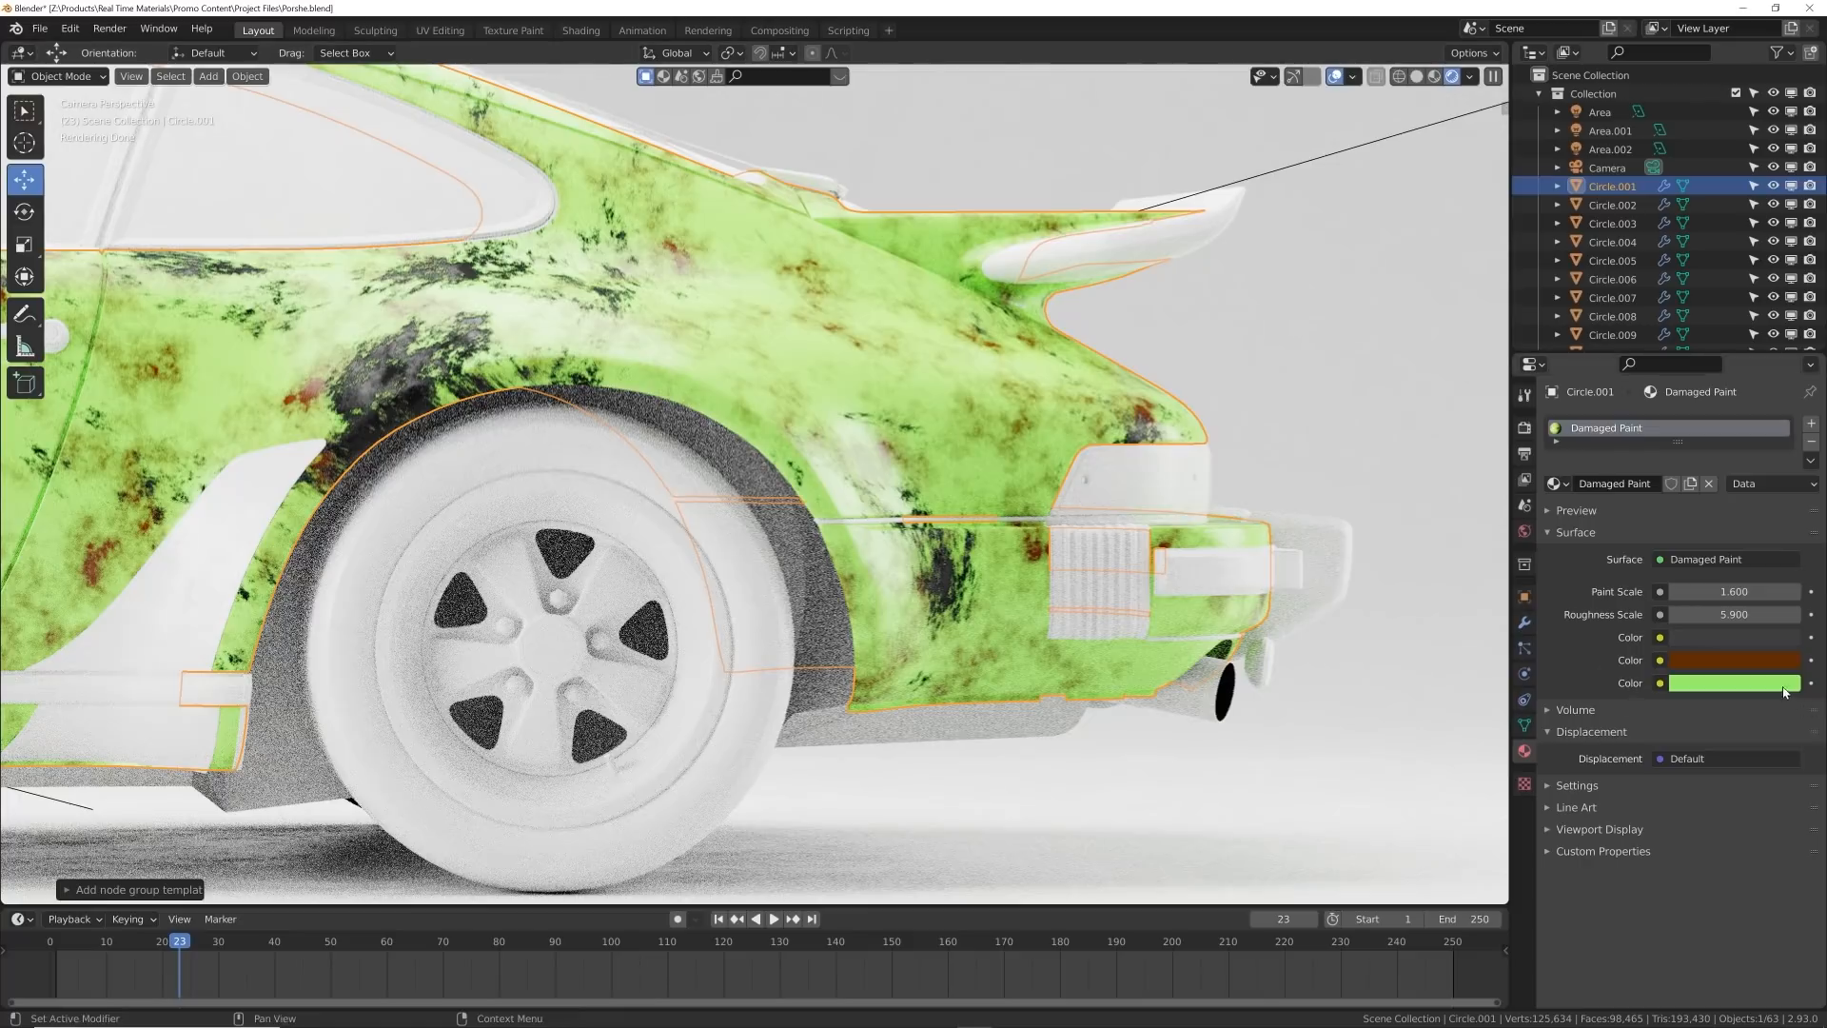
click(1733, 683)
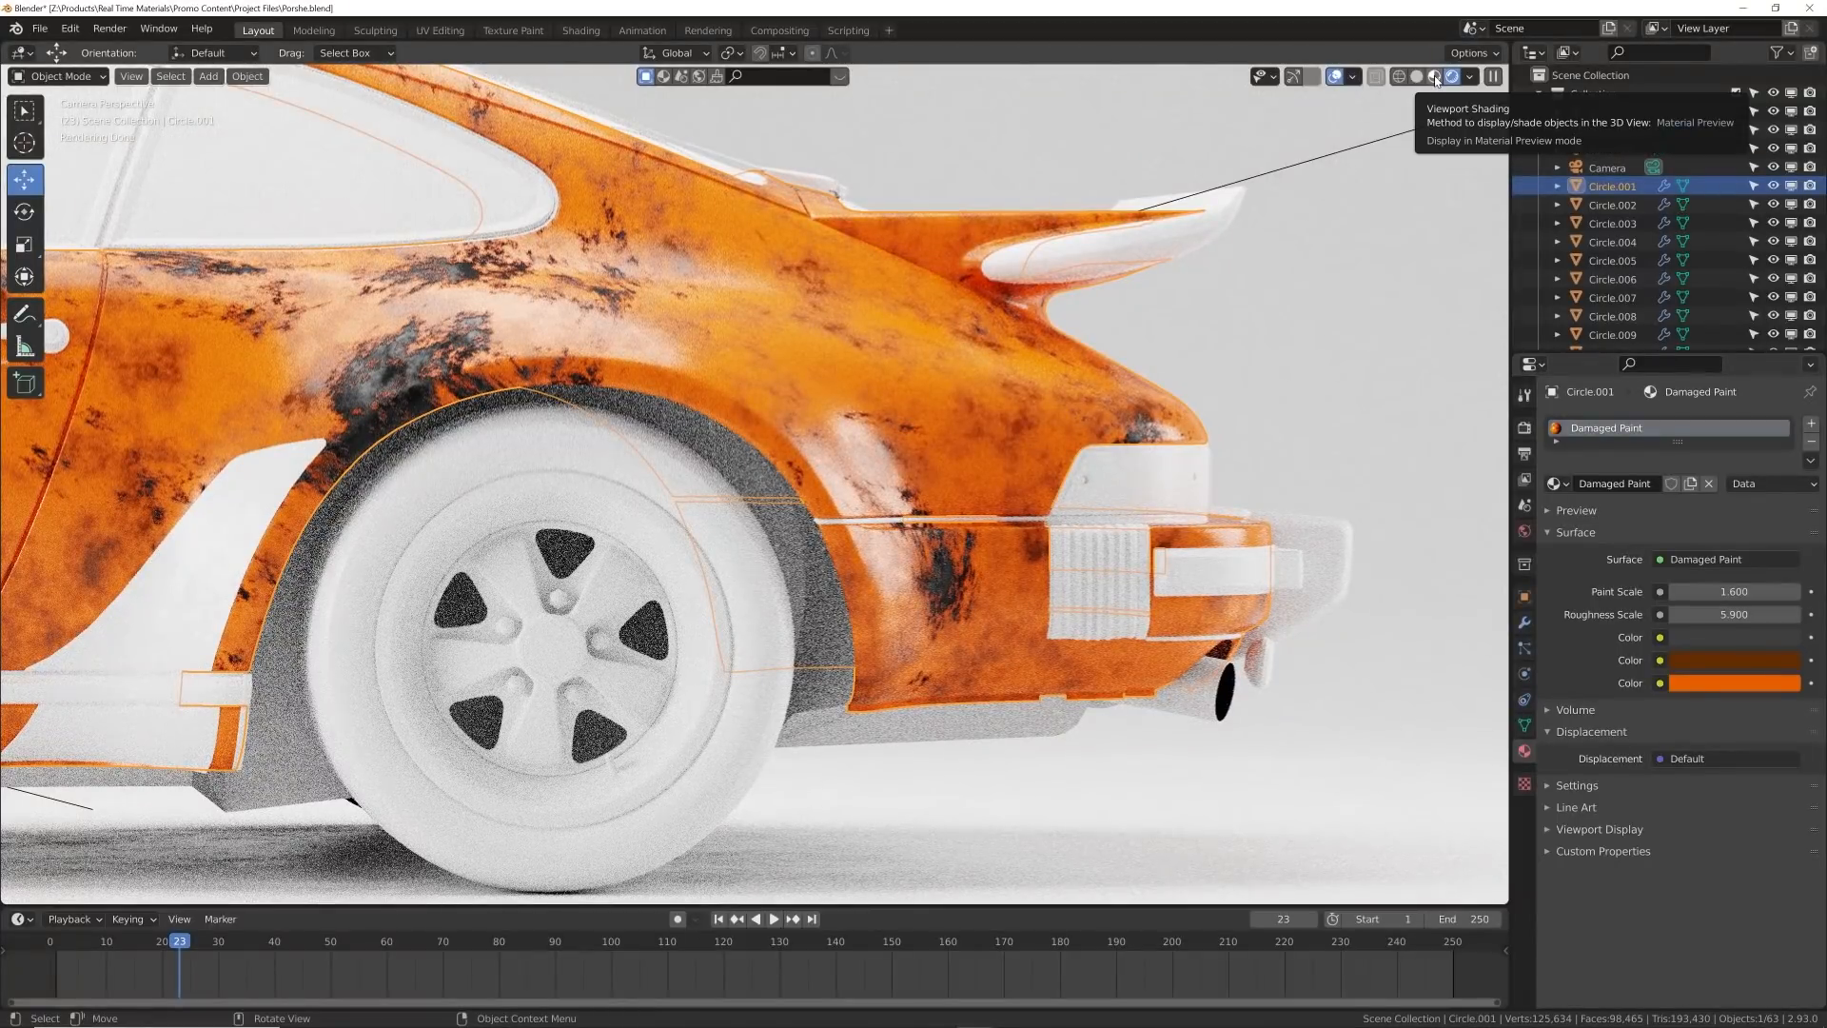
- Switch to Material Preview, set Paint Scale 2.4 and Roughness Scale 7.4, and zoom out
click(1454, 76)
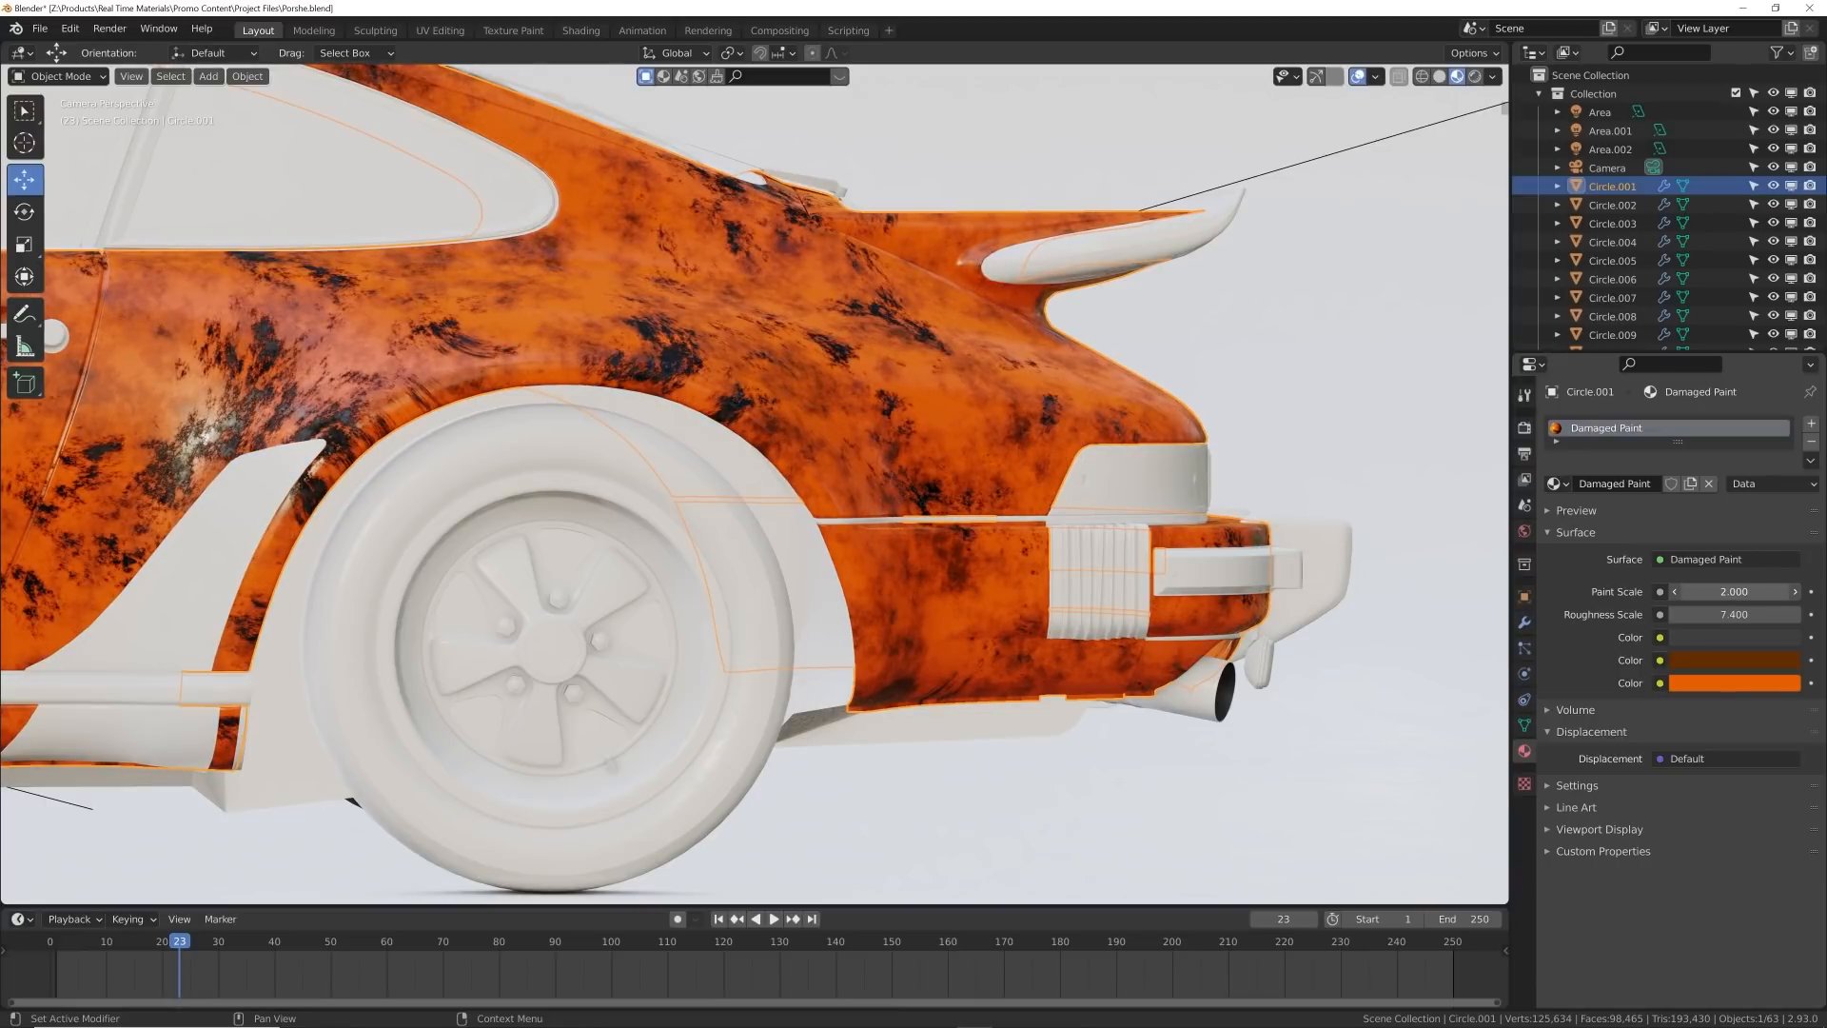
click(1735, 591)
text(2.400)
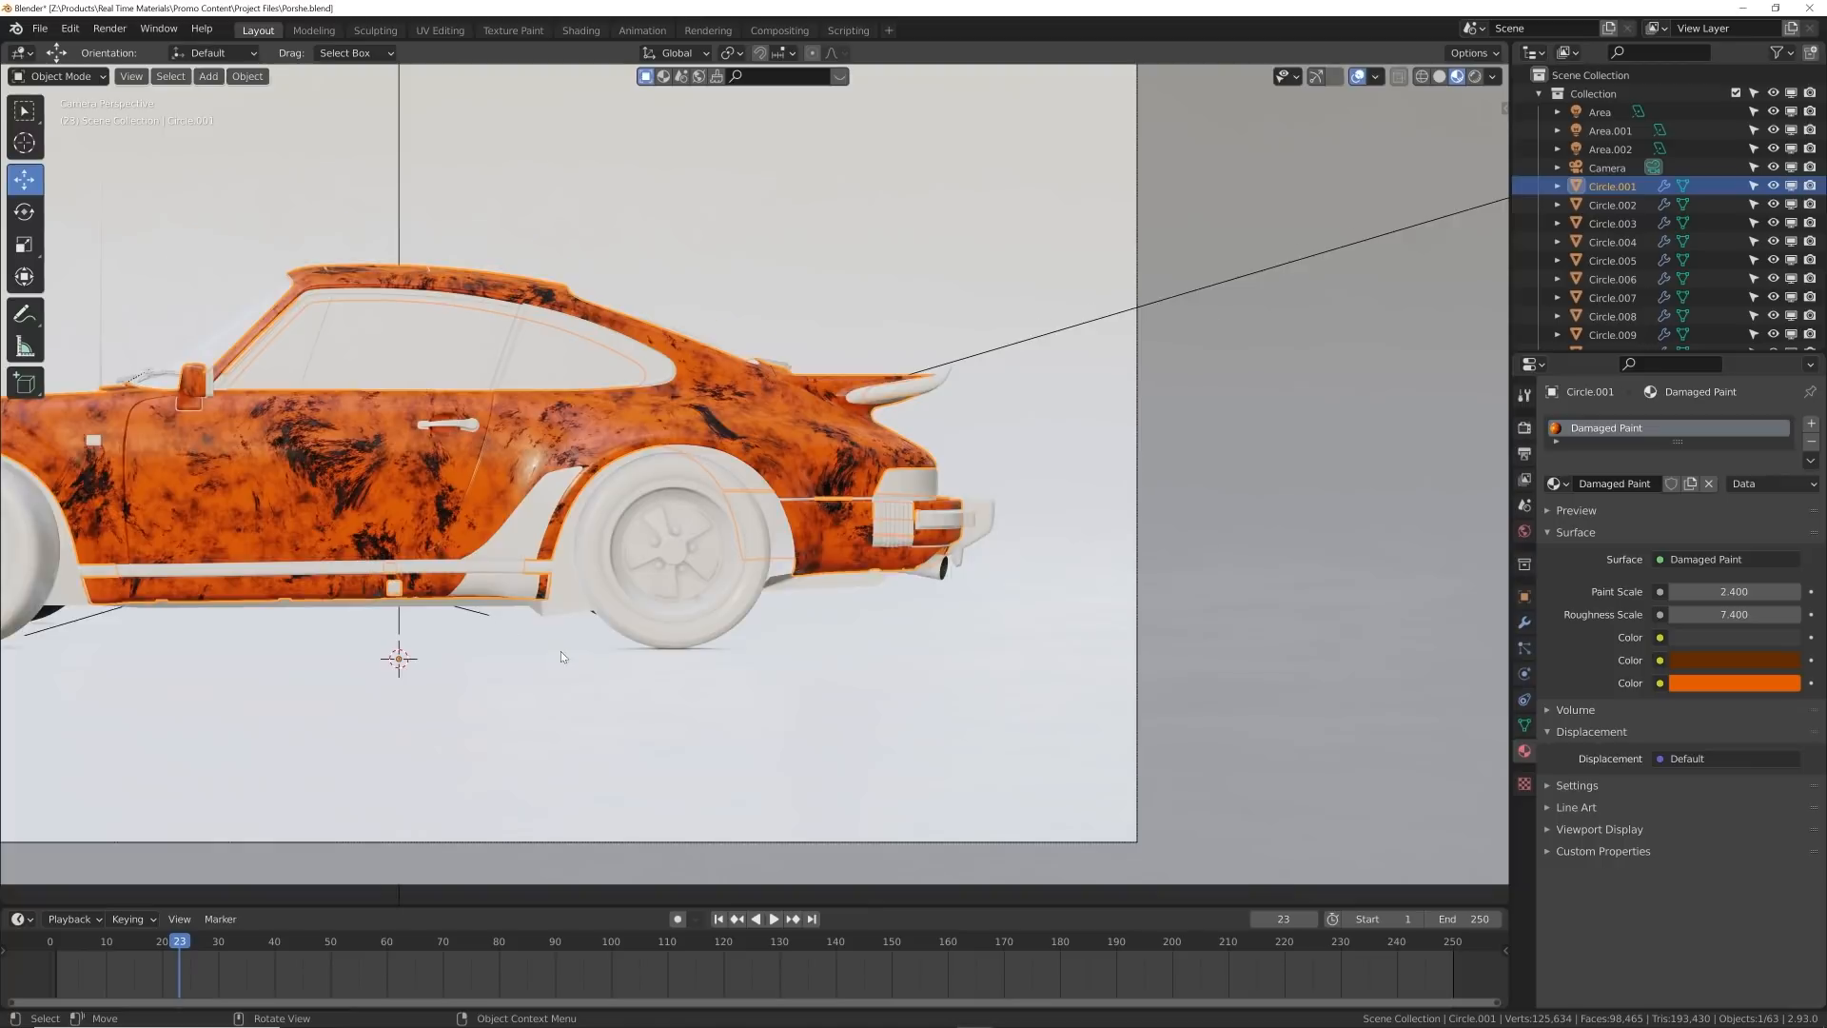
scroll(up, 3)
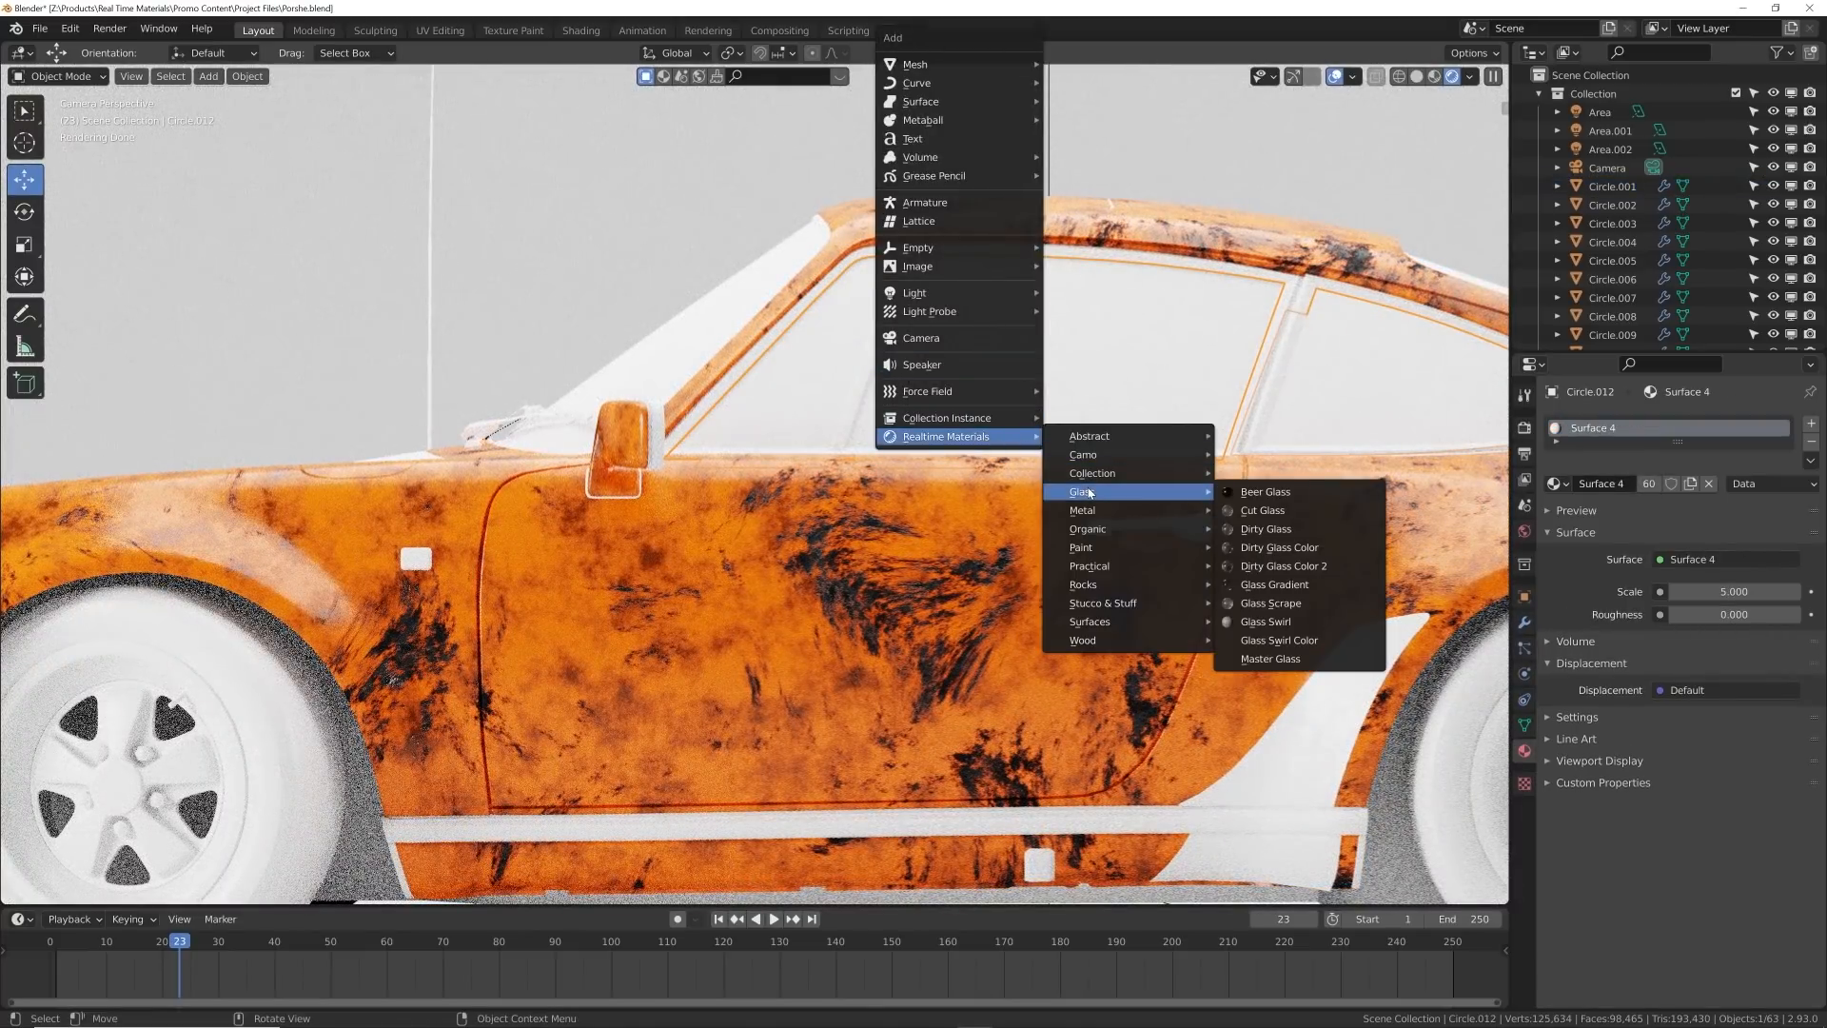
mouse_move(1291, 534)
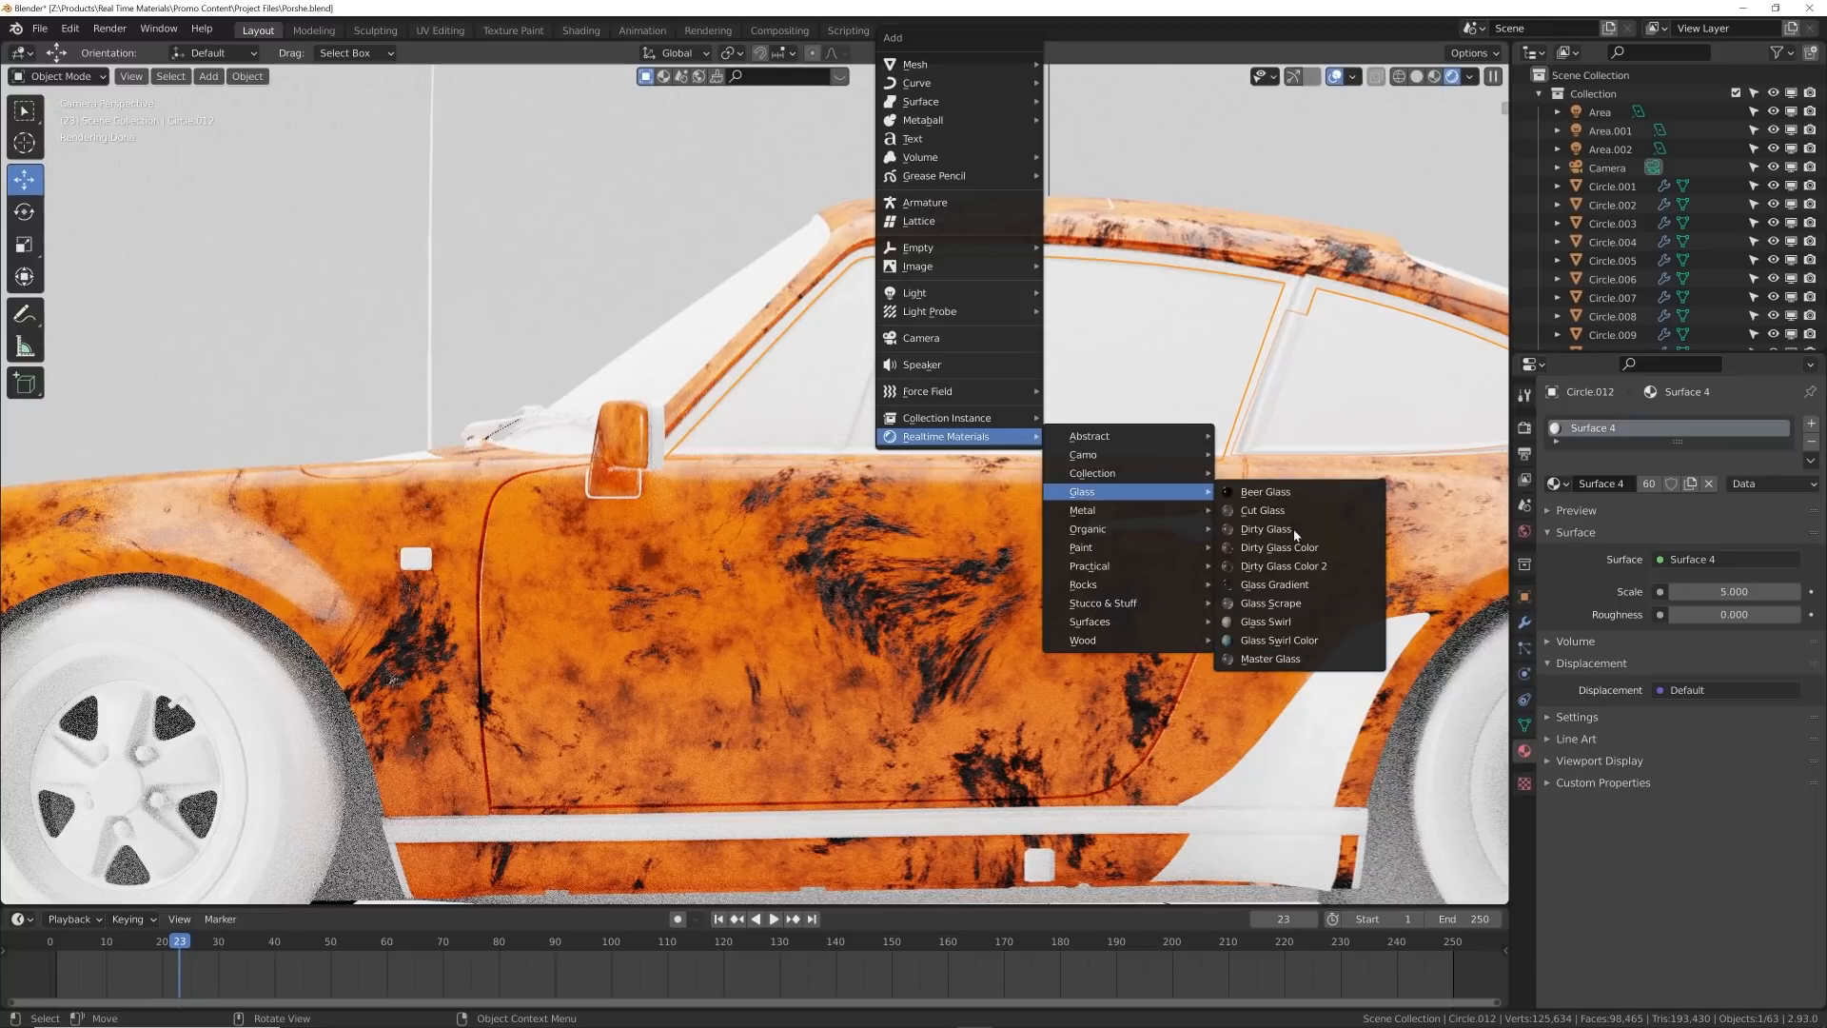
mouse_move(1278, 547)
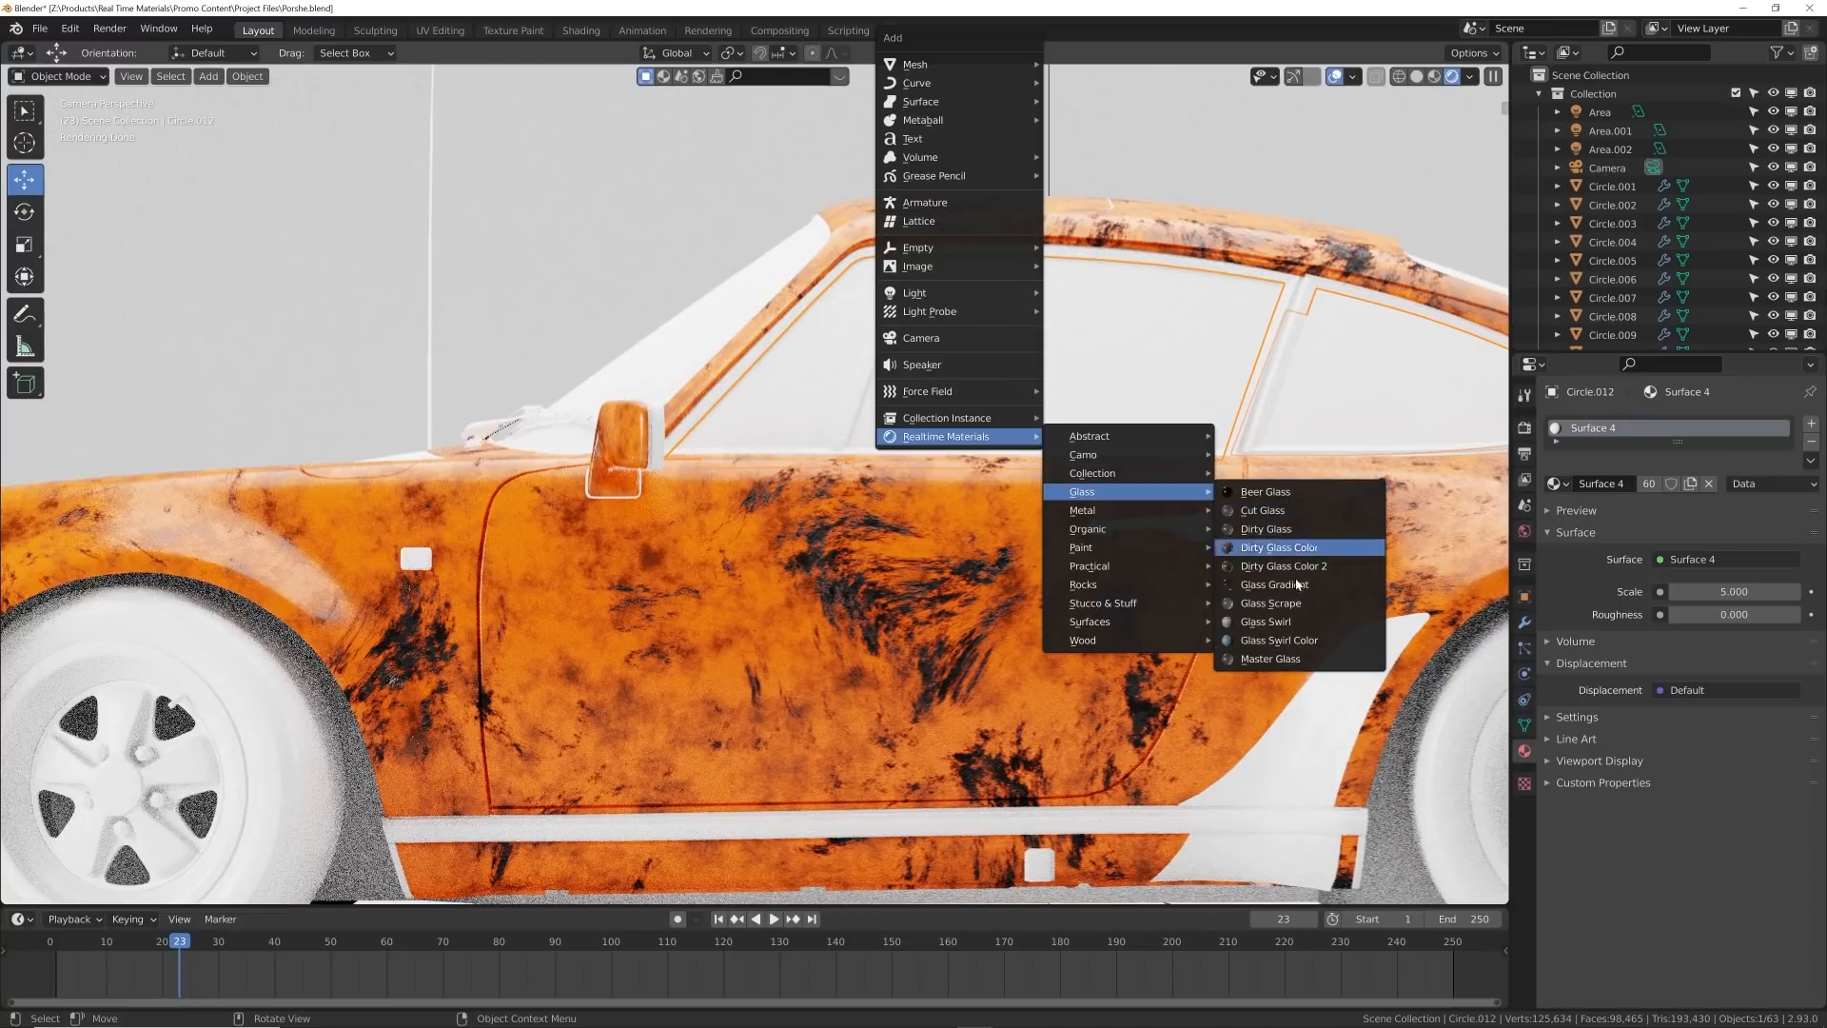
- Apply Master Glass to the windows (Circle.012)
click(1269, 659)
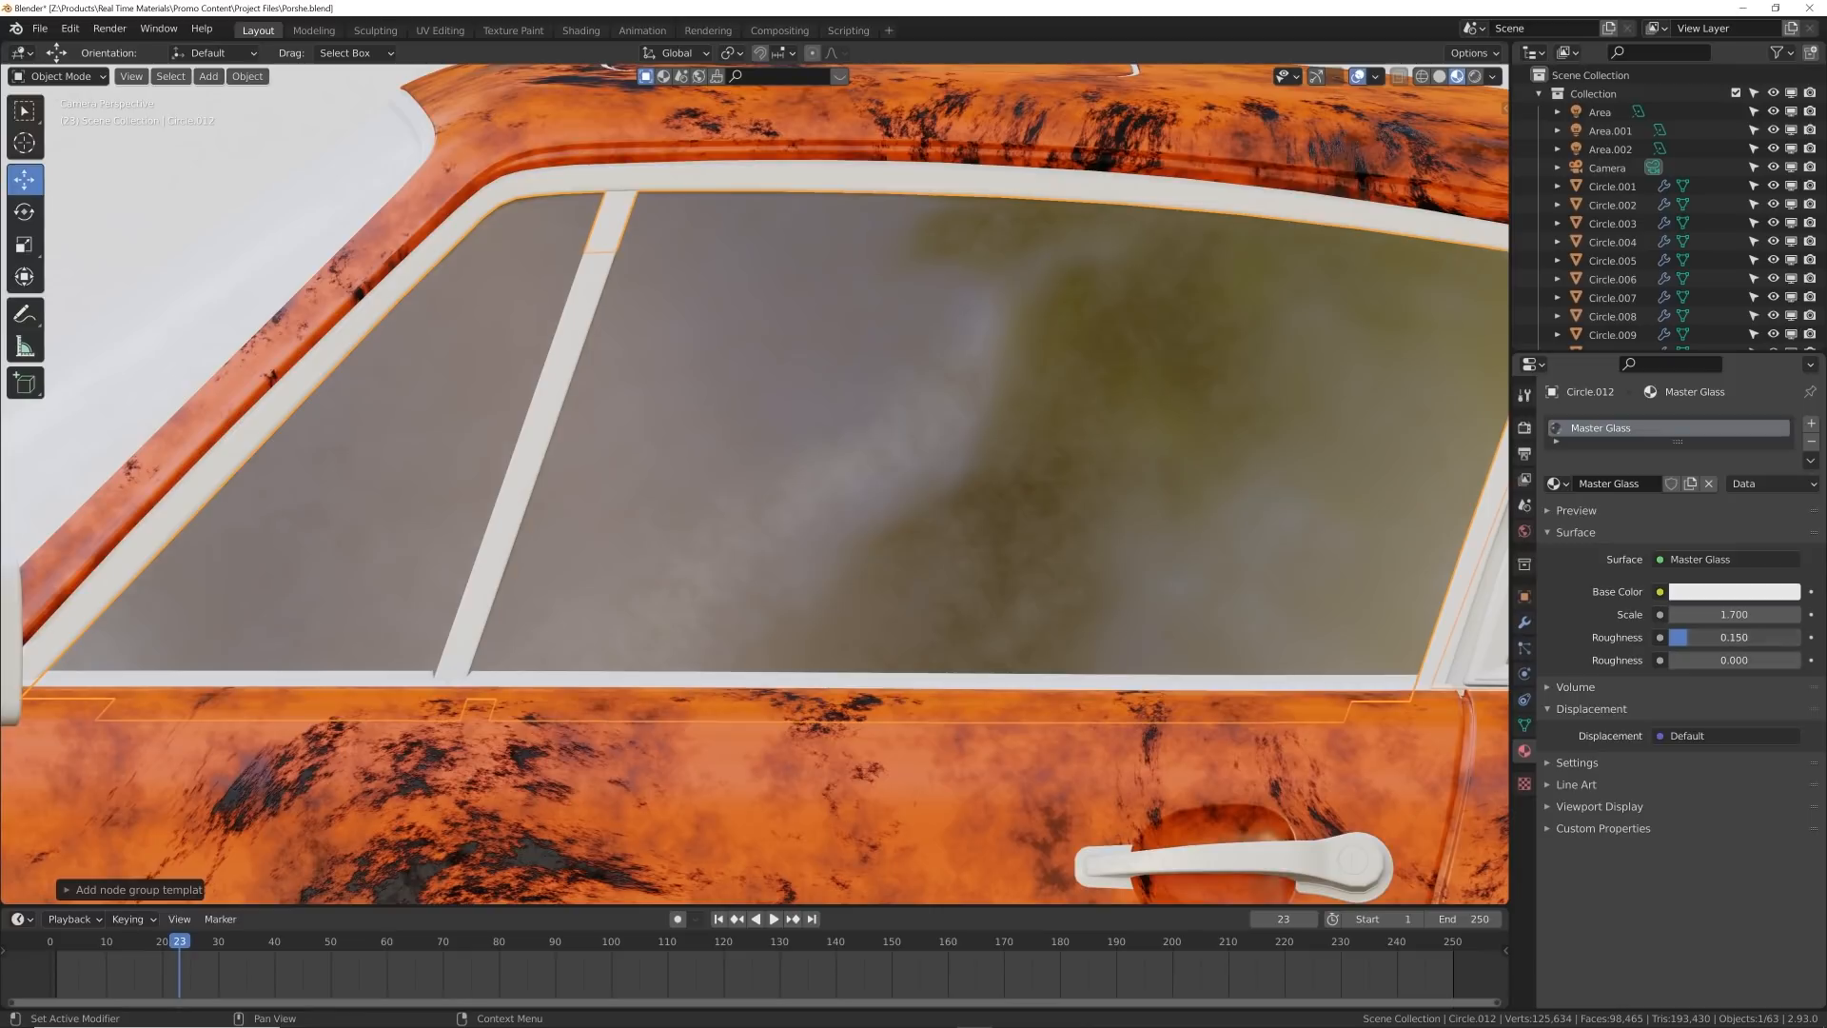
- Set the glass roughness to 1.0 and scale to 8.7, then pick a red base colour
click(1397, 76)
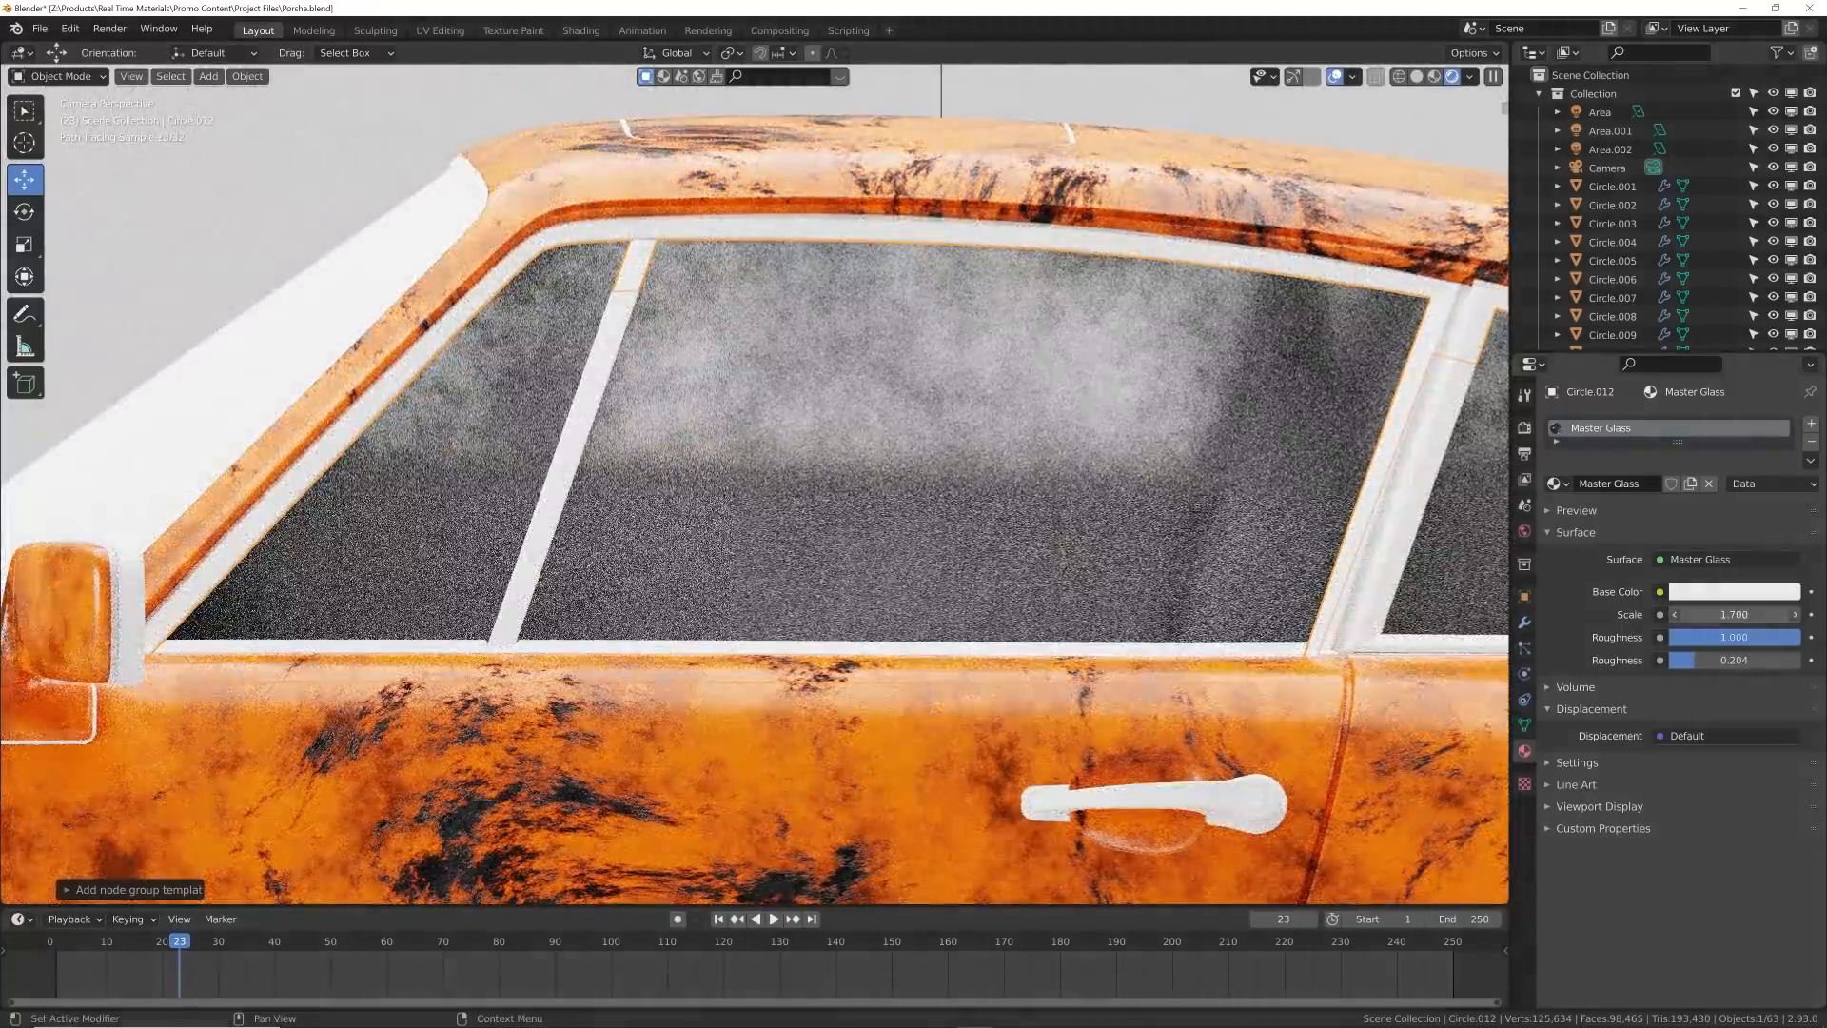
click(1734, 614)
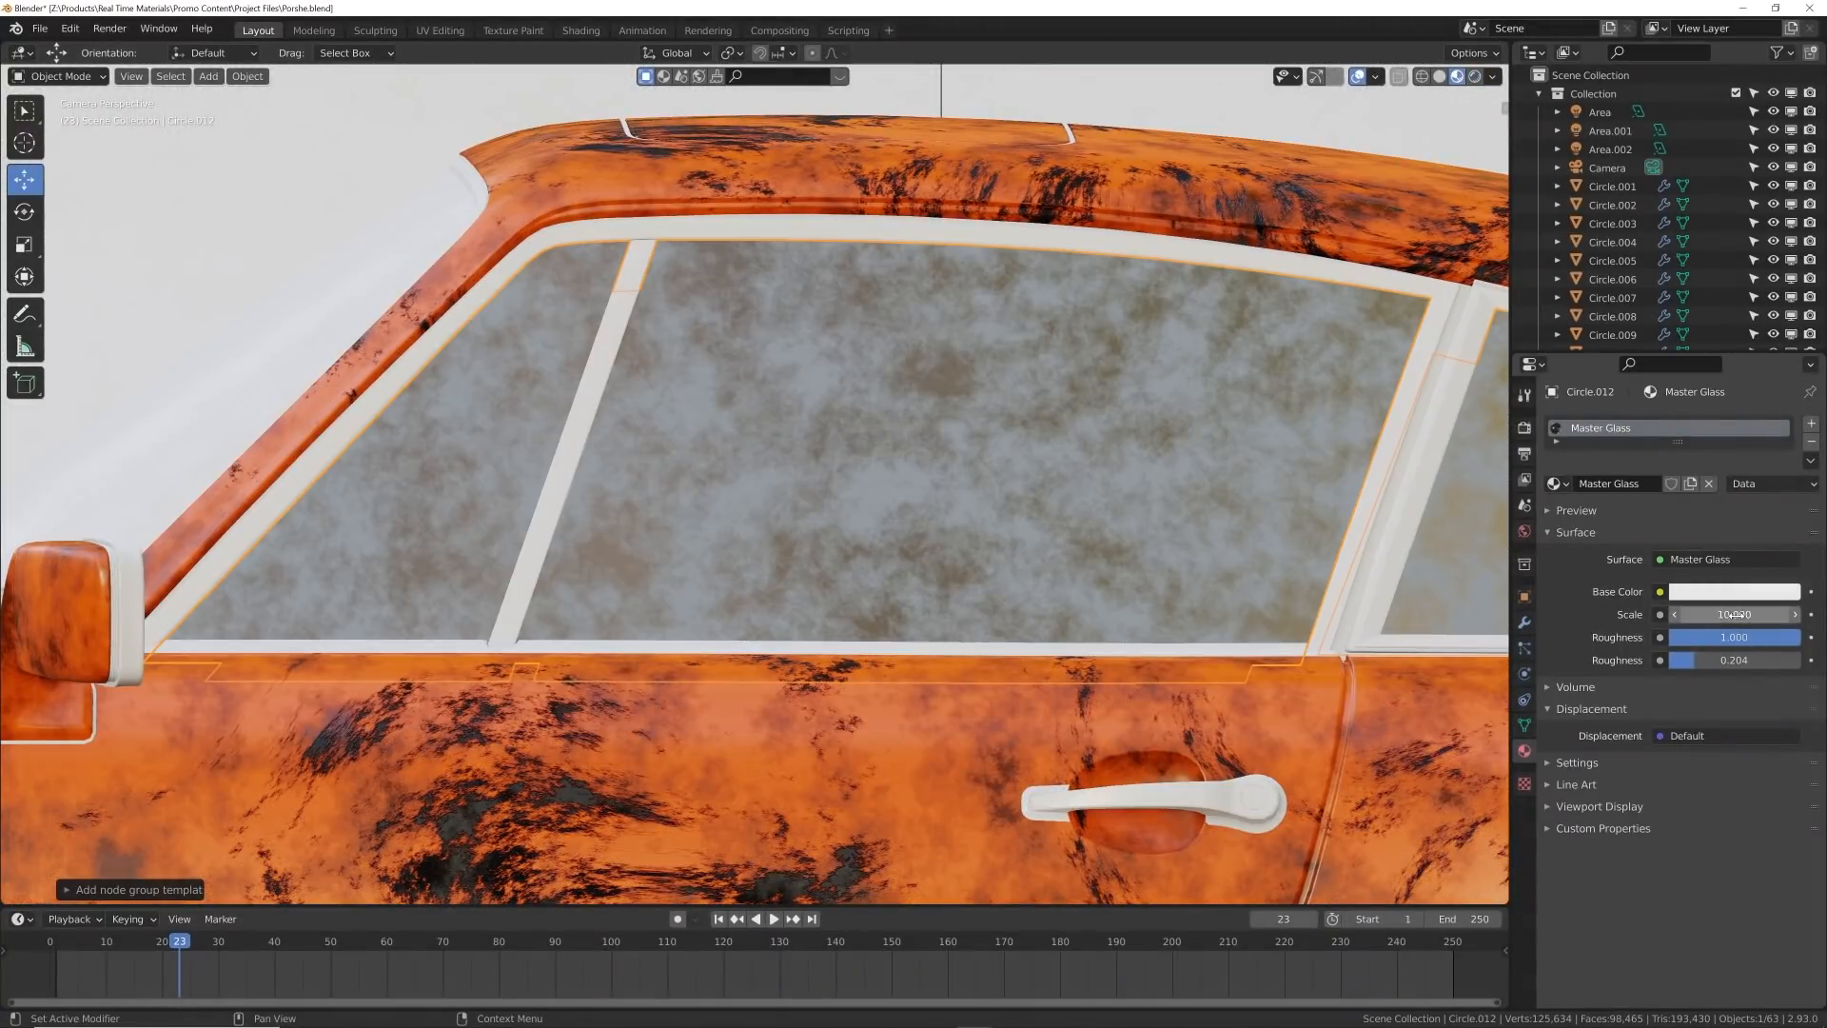
drag(1760, 614, 1733, 614)
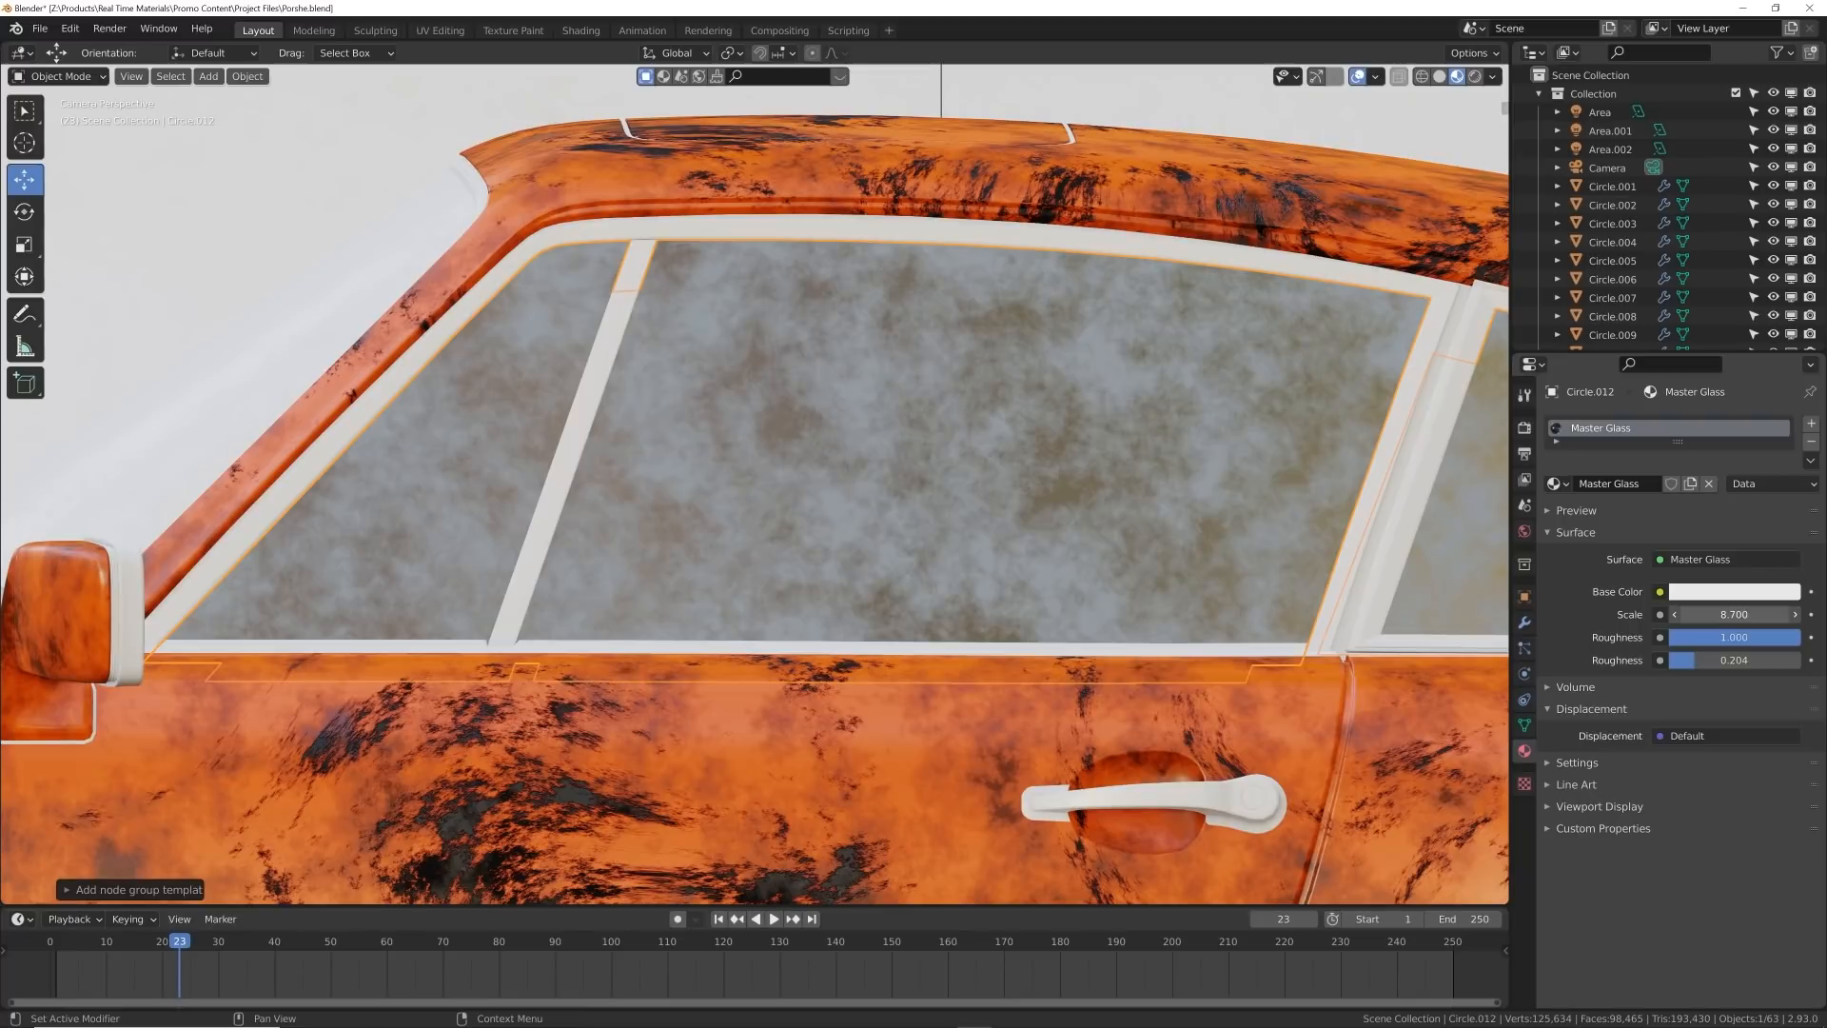
click(1734, 591)
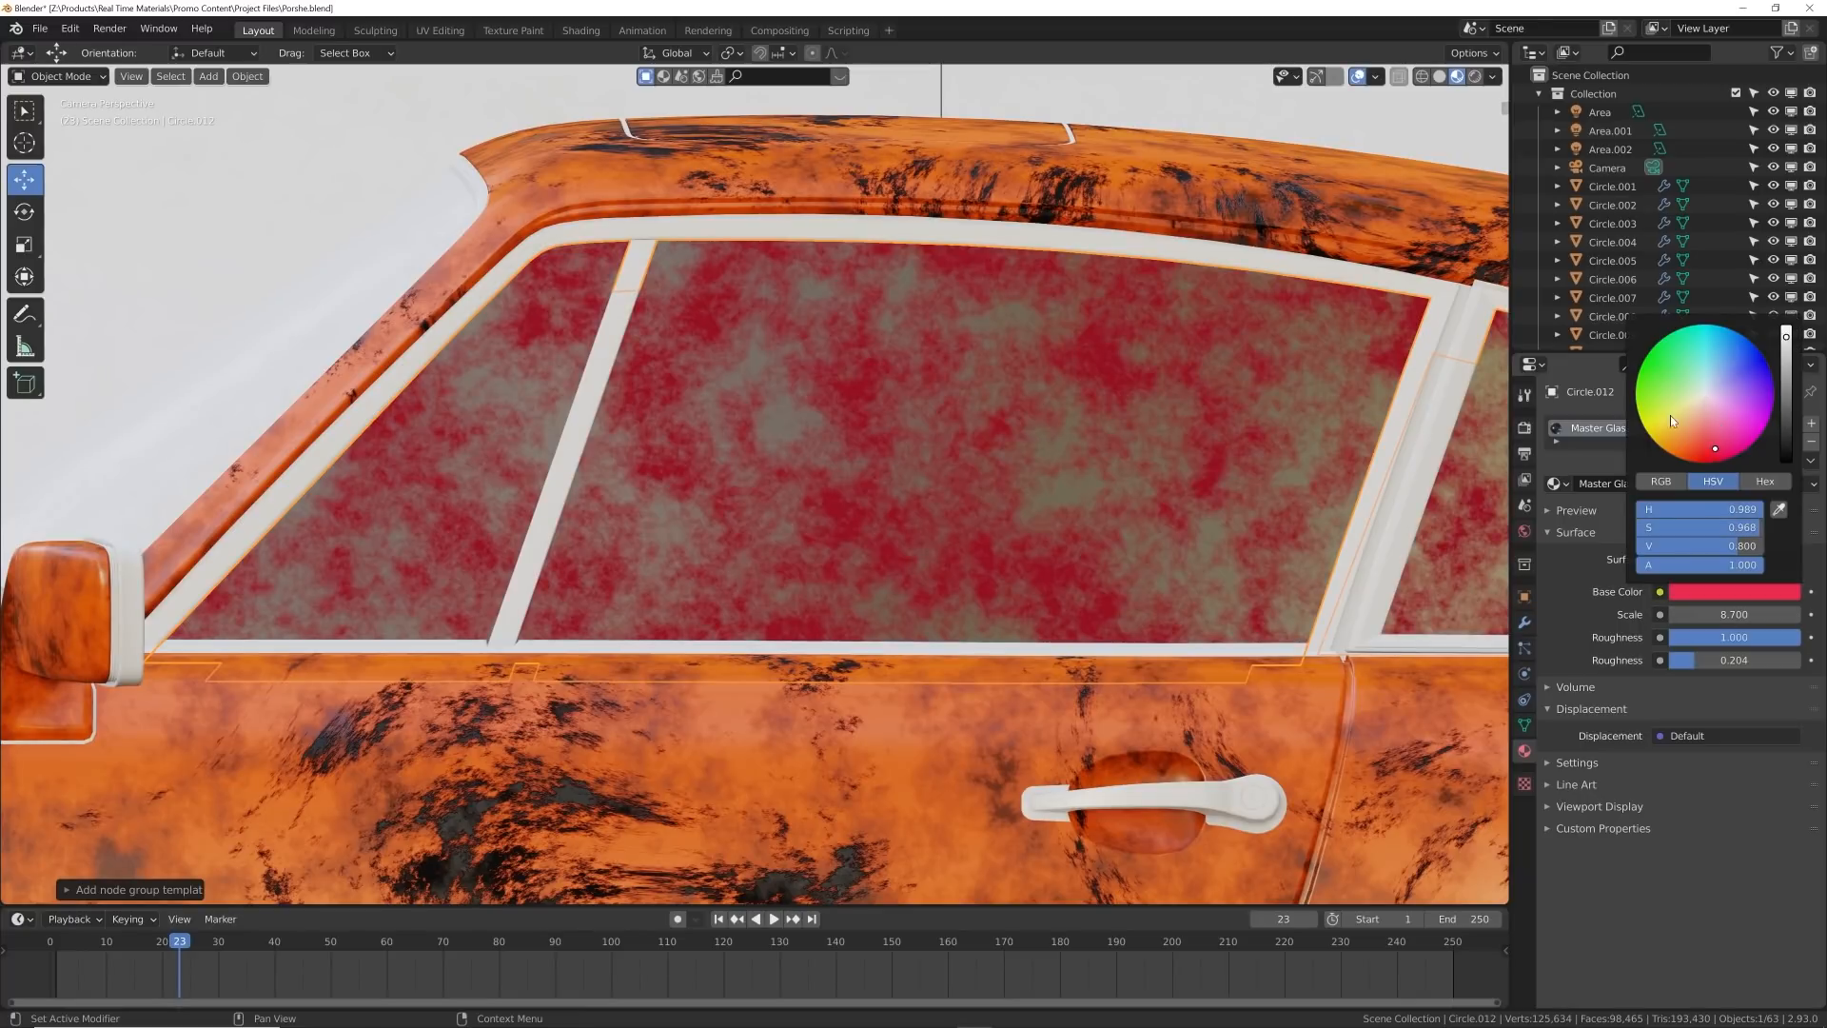
- Close the colour picker and view the car's rear in Rendered shading
click(1704, 394)
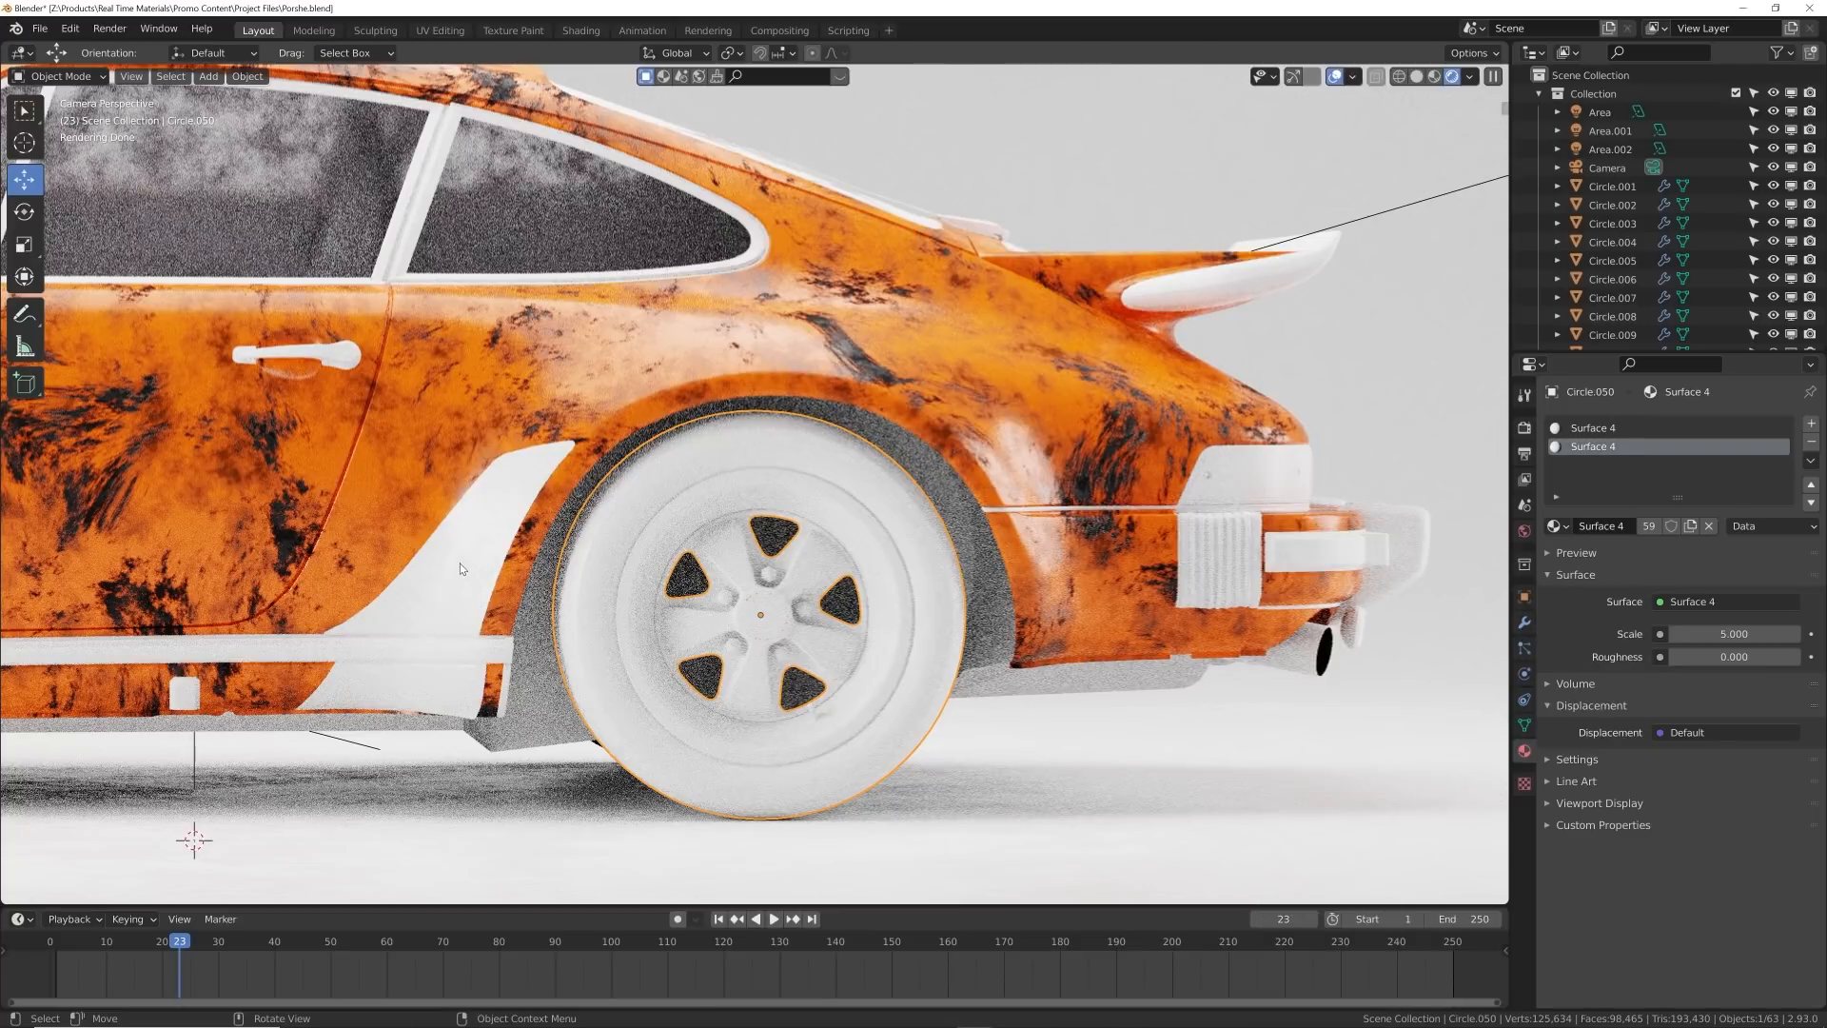
- Apply Ash Wood to the trim (Circle.026), then select the rear wheel
click(207, 76)
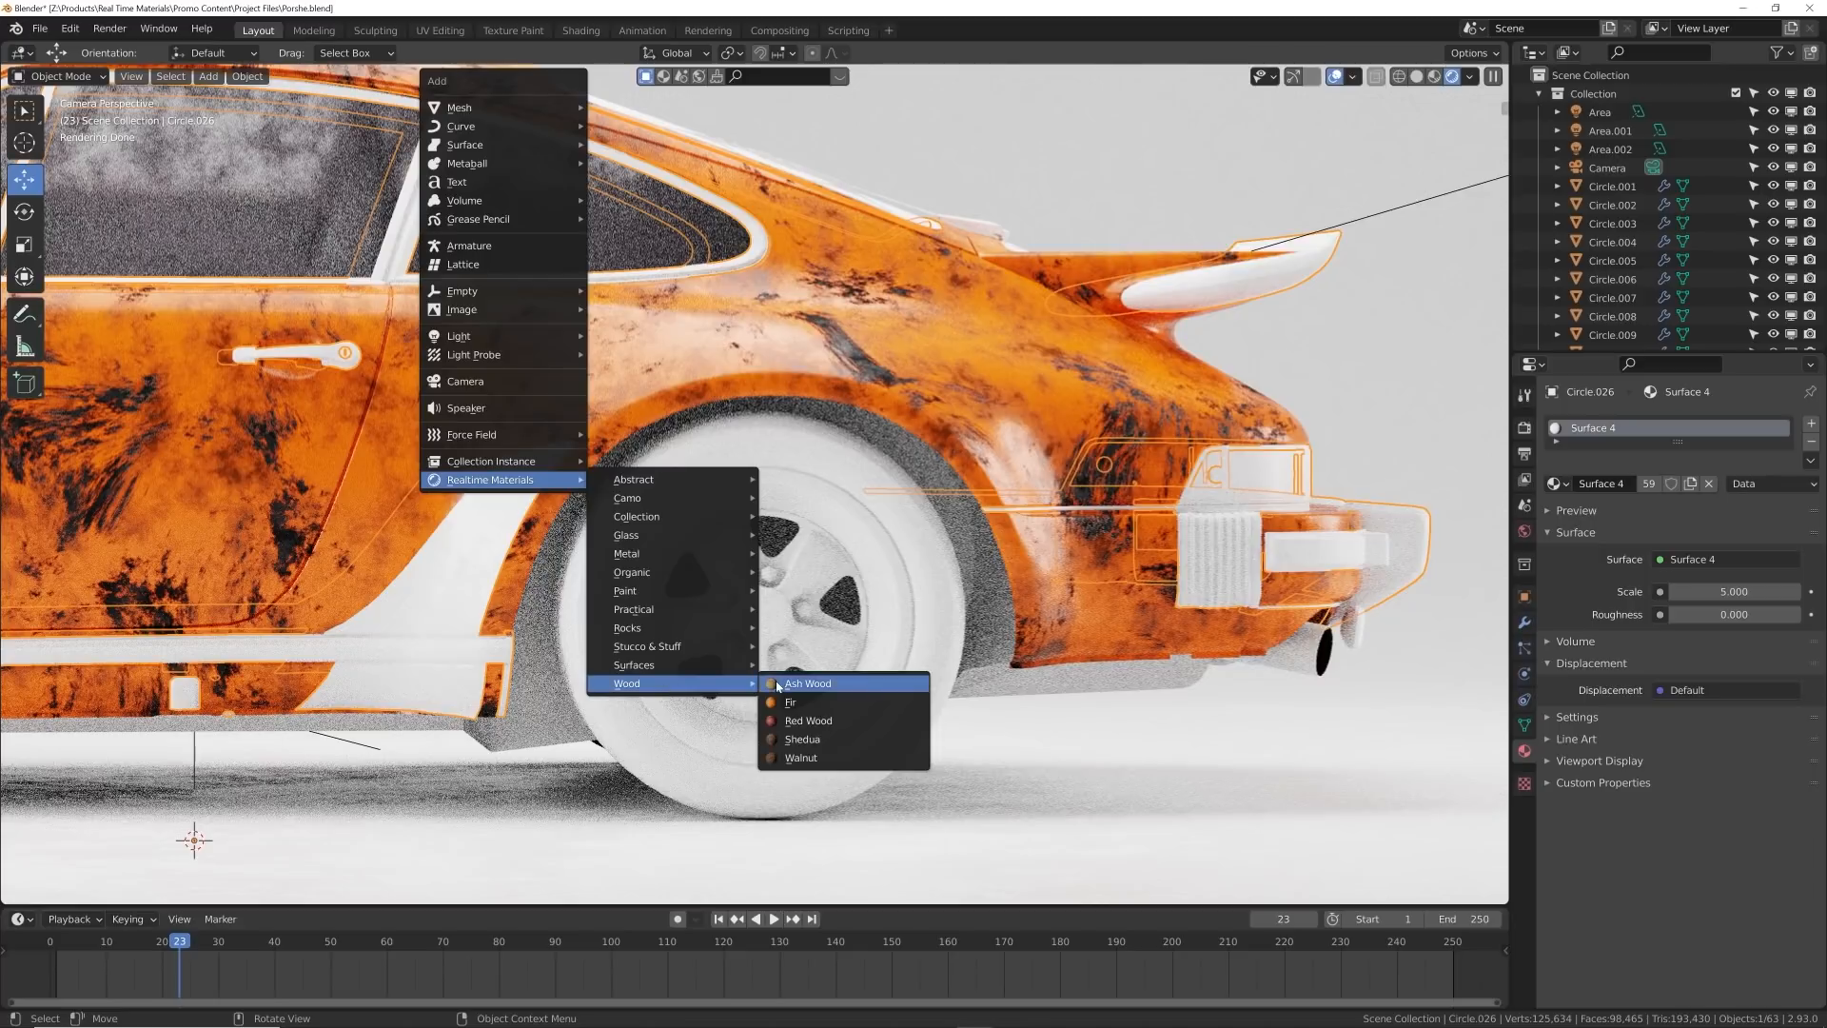
click(808, 683)
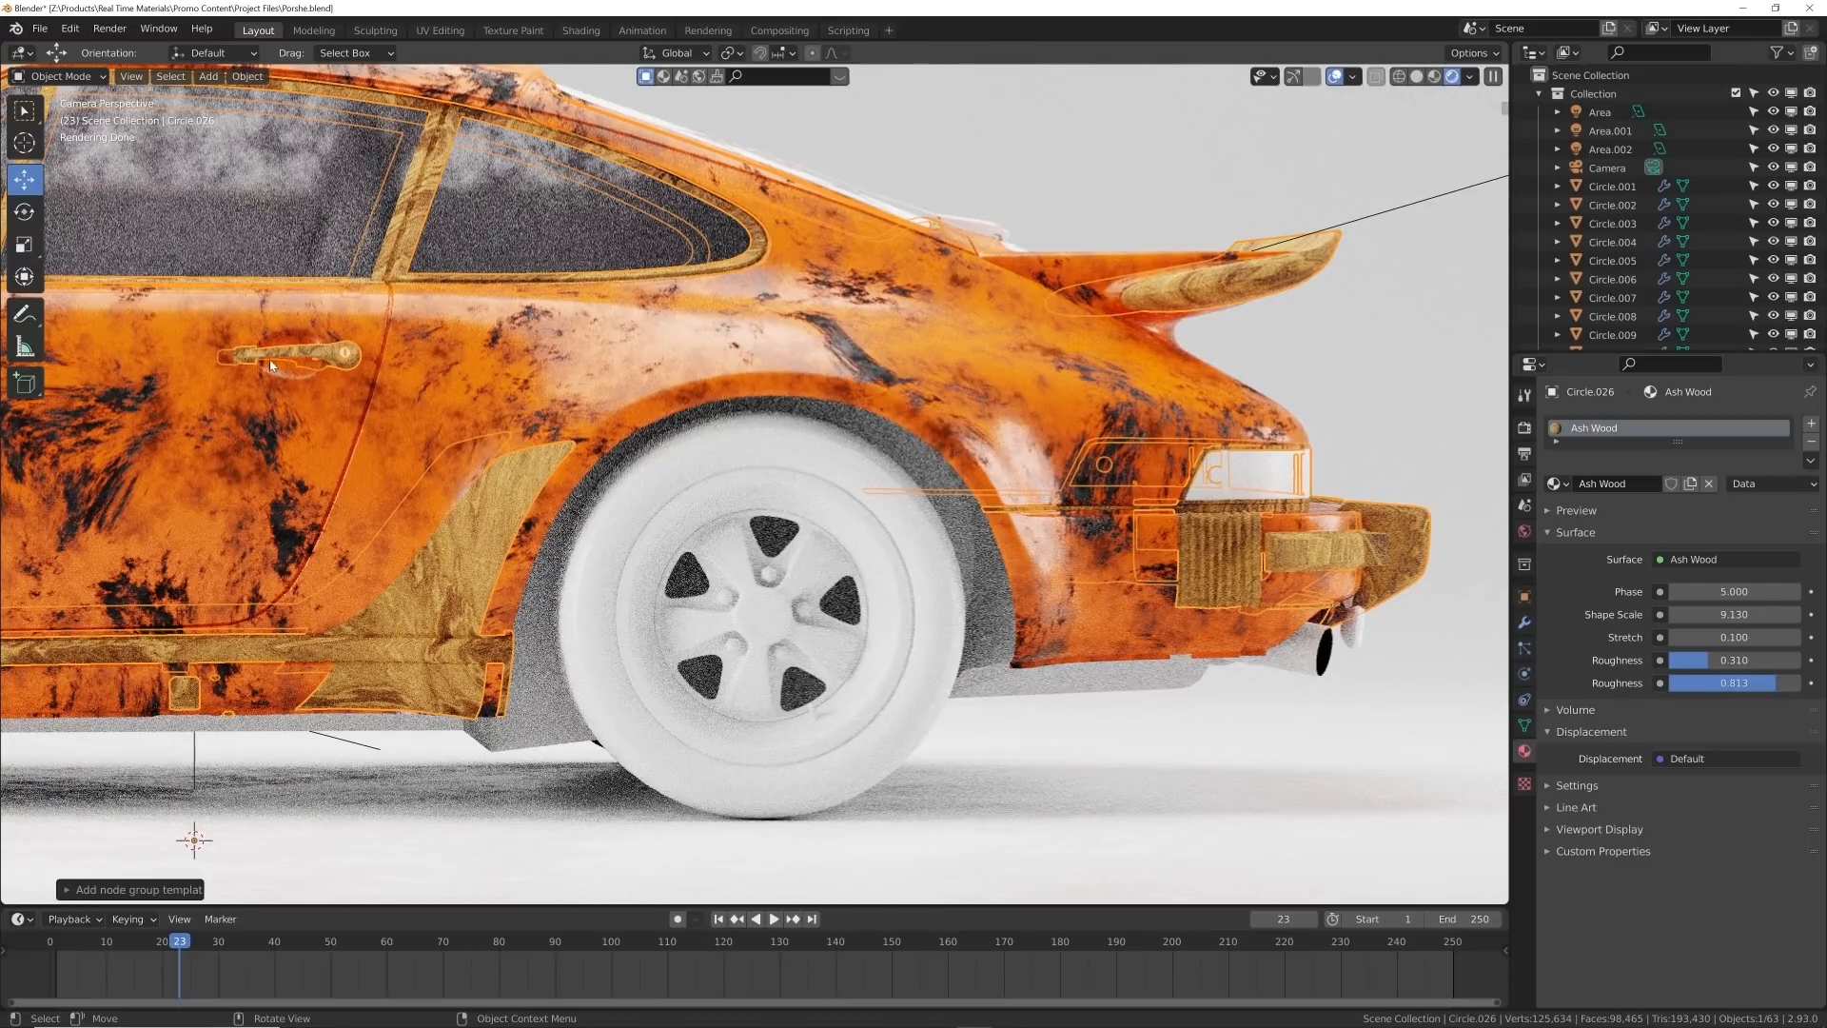
mouse_move(468, 556)
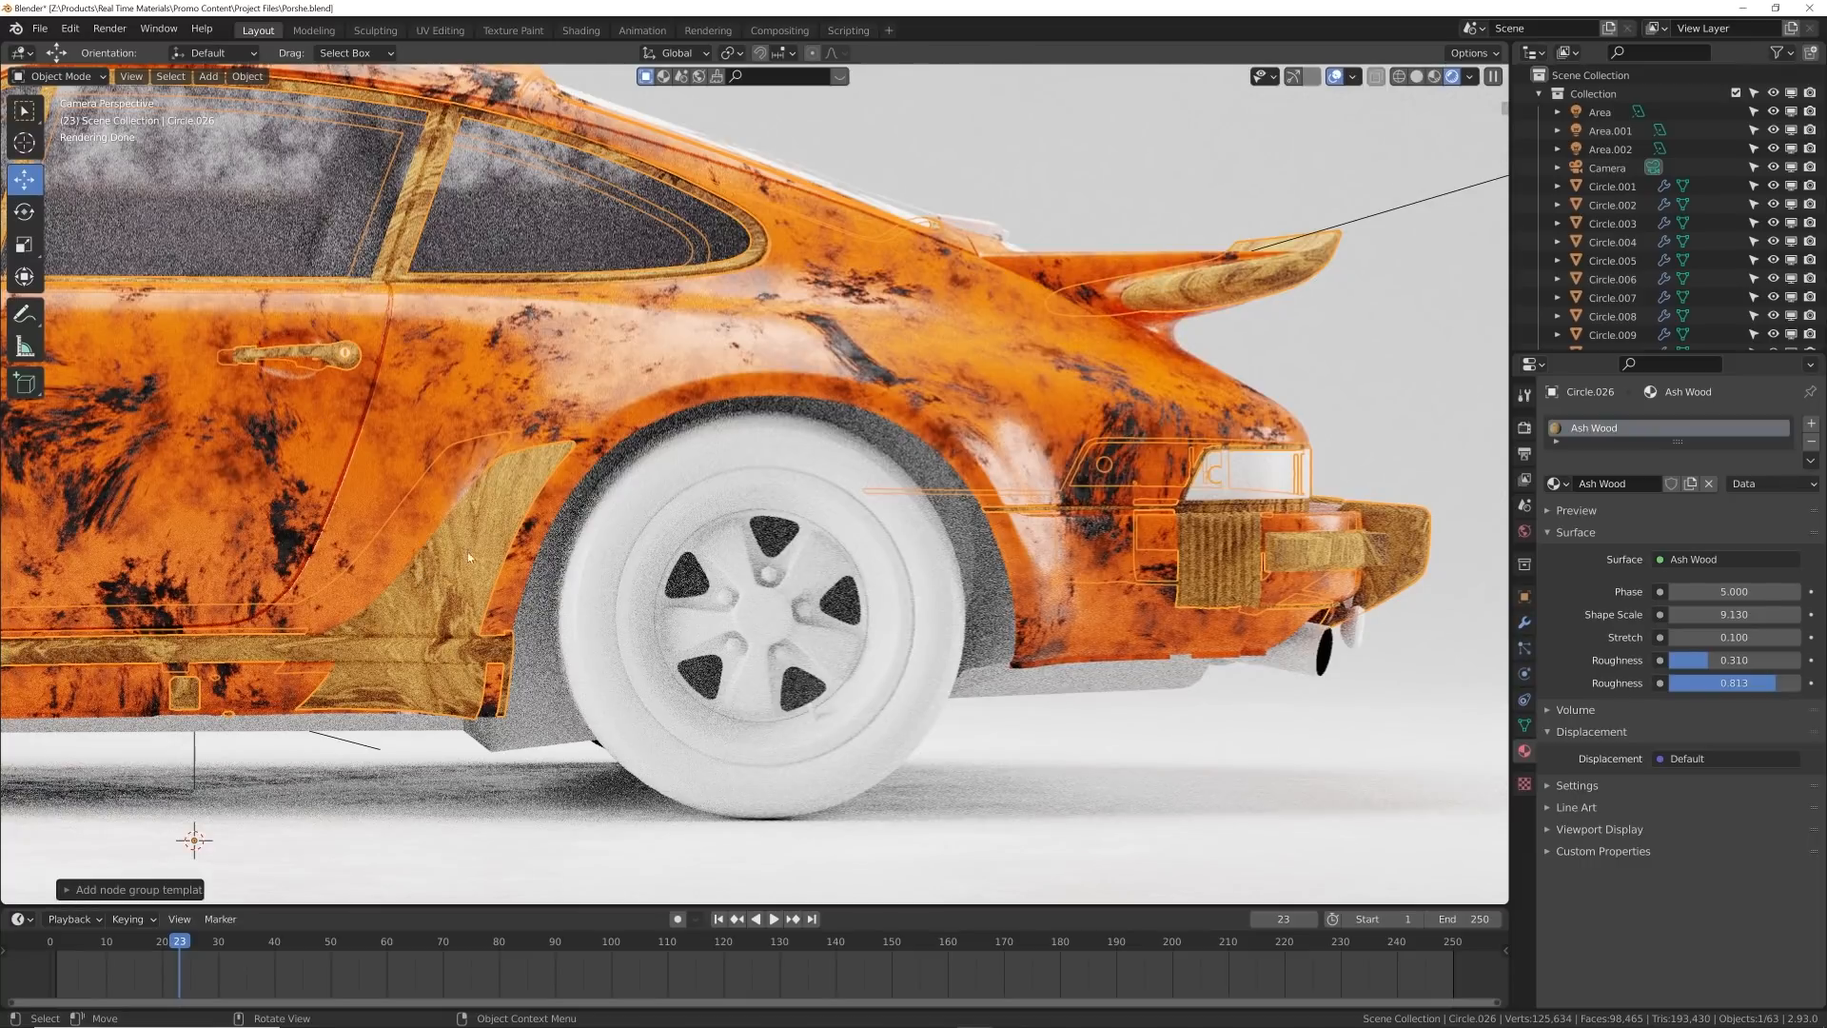
click(740, 614)
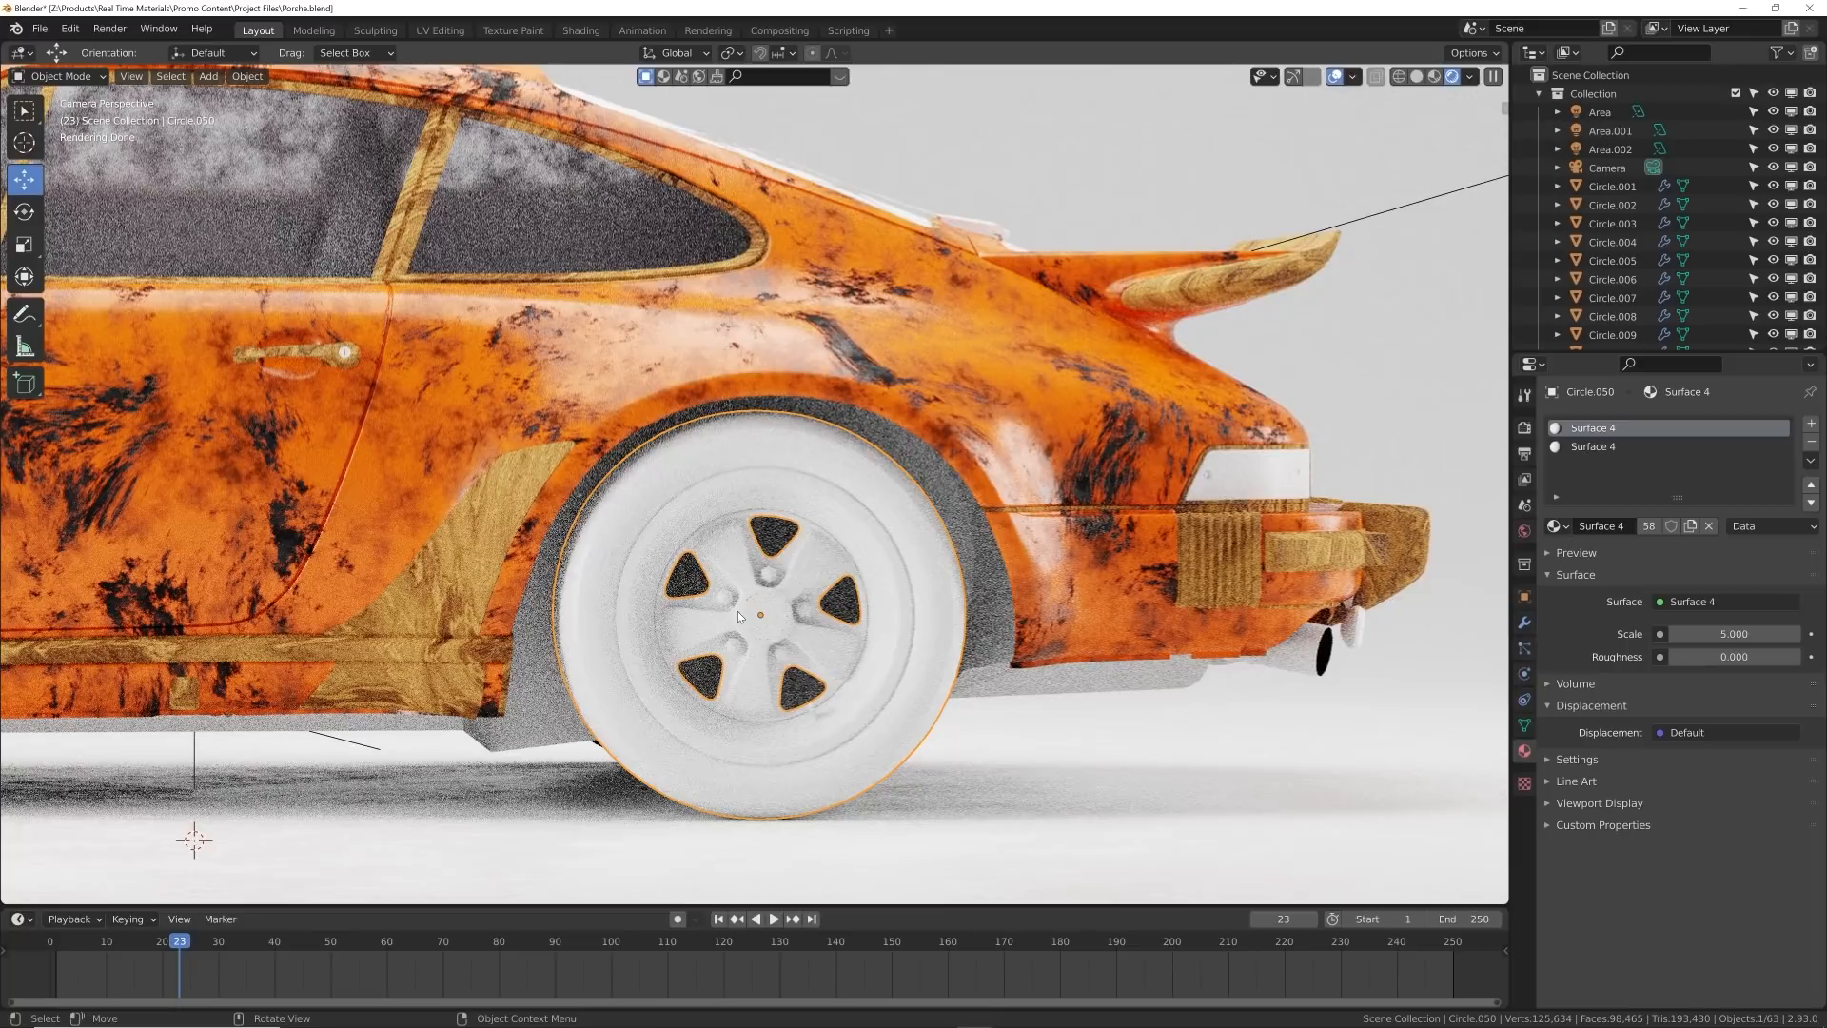
- Apply Metal Gloss to the wheel rim and select the second material slot
click(208, 76)
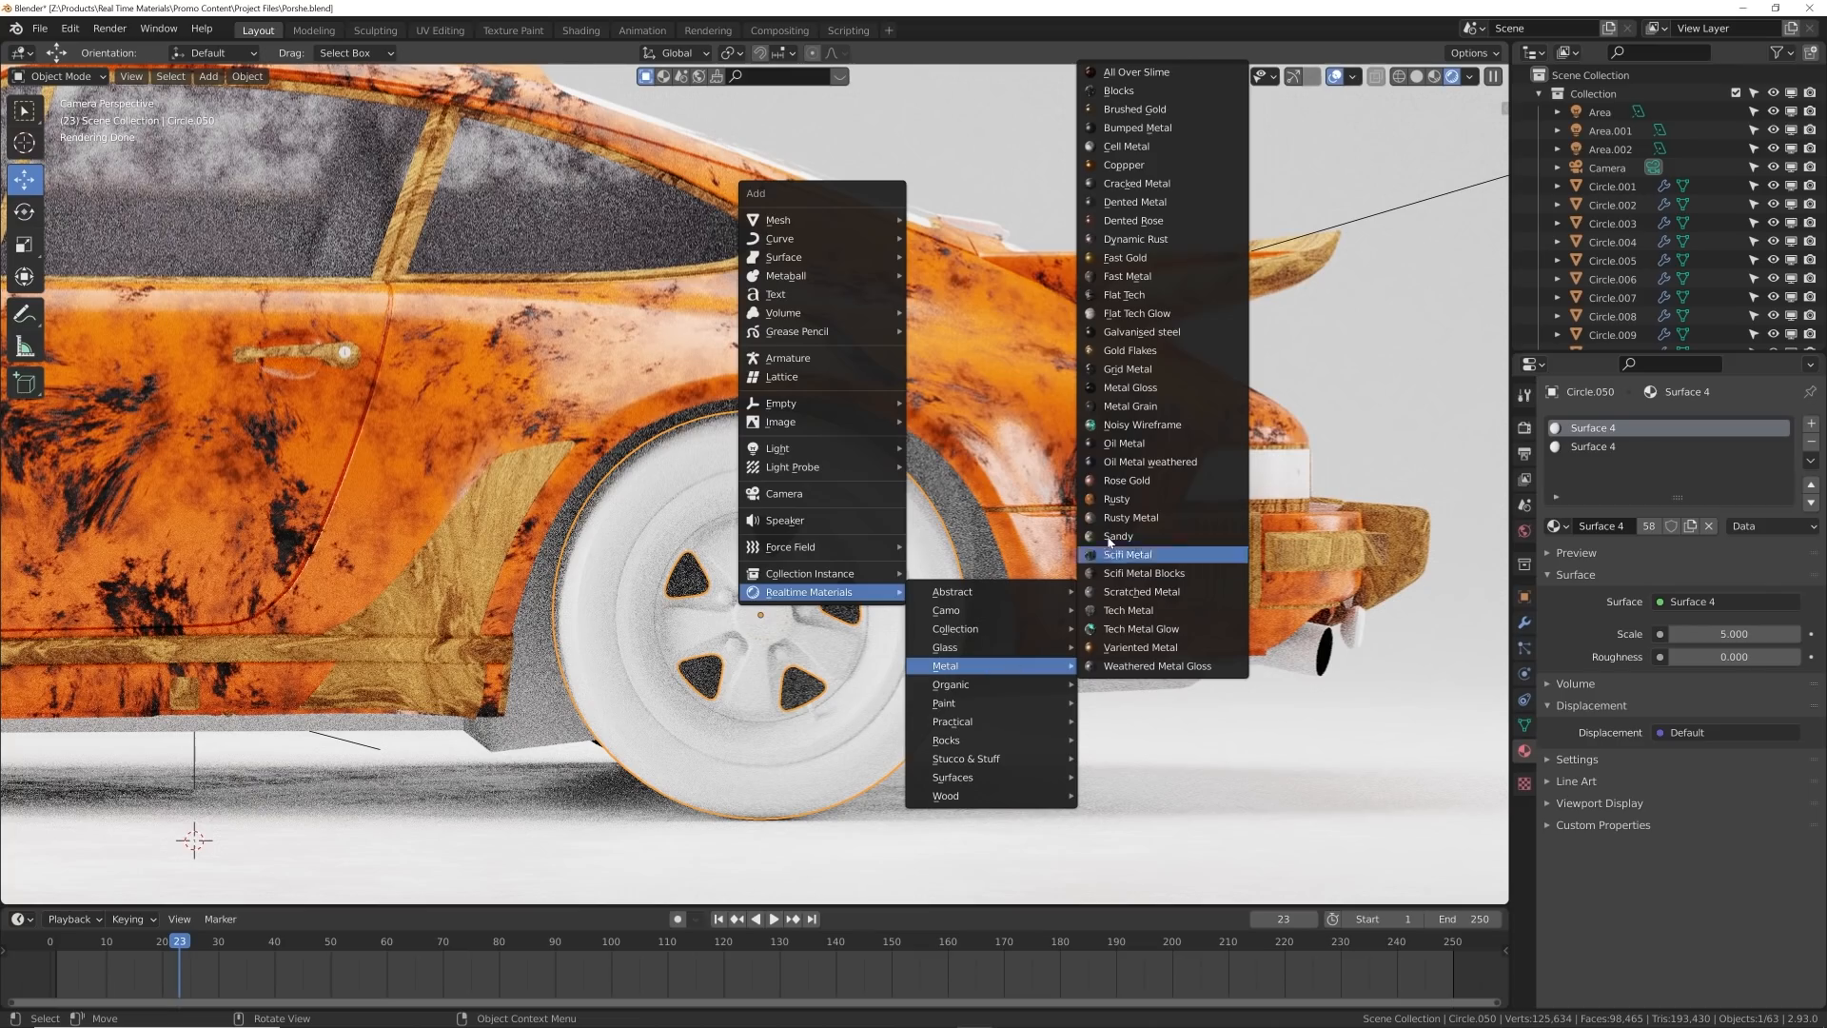
mouse_move(1127, 387)
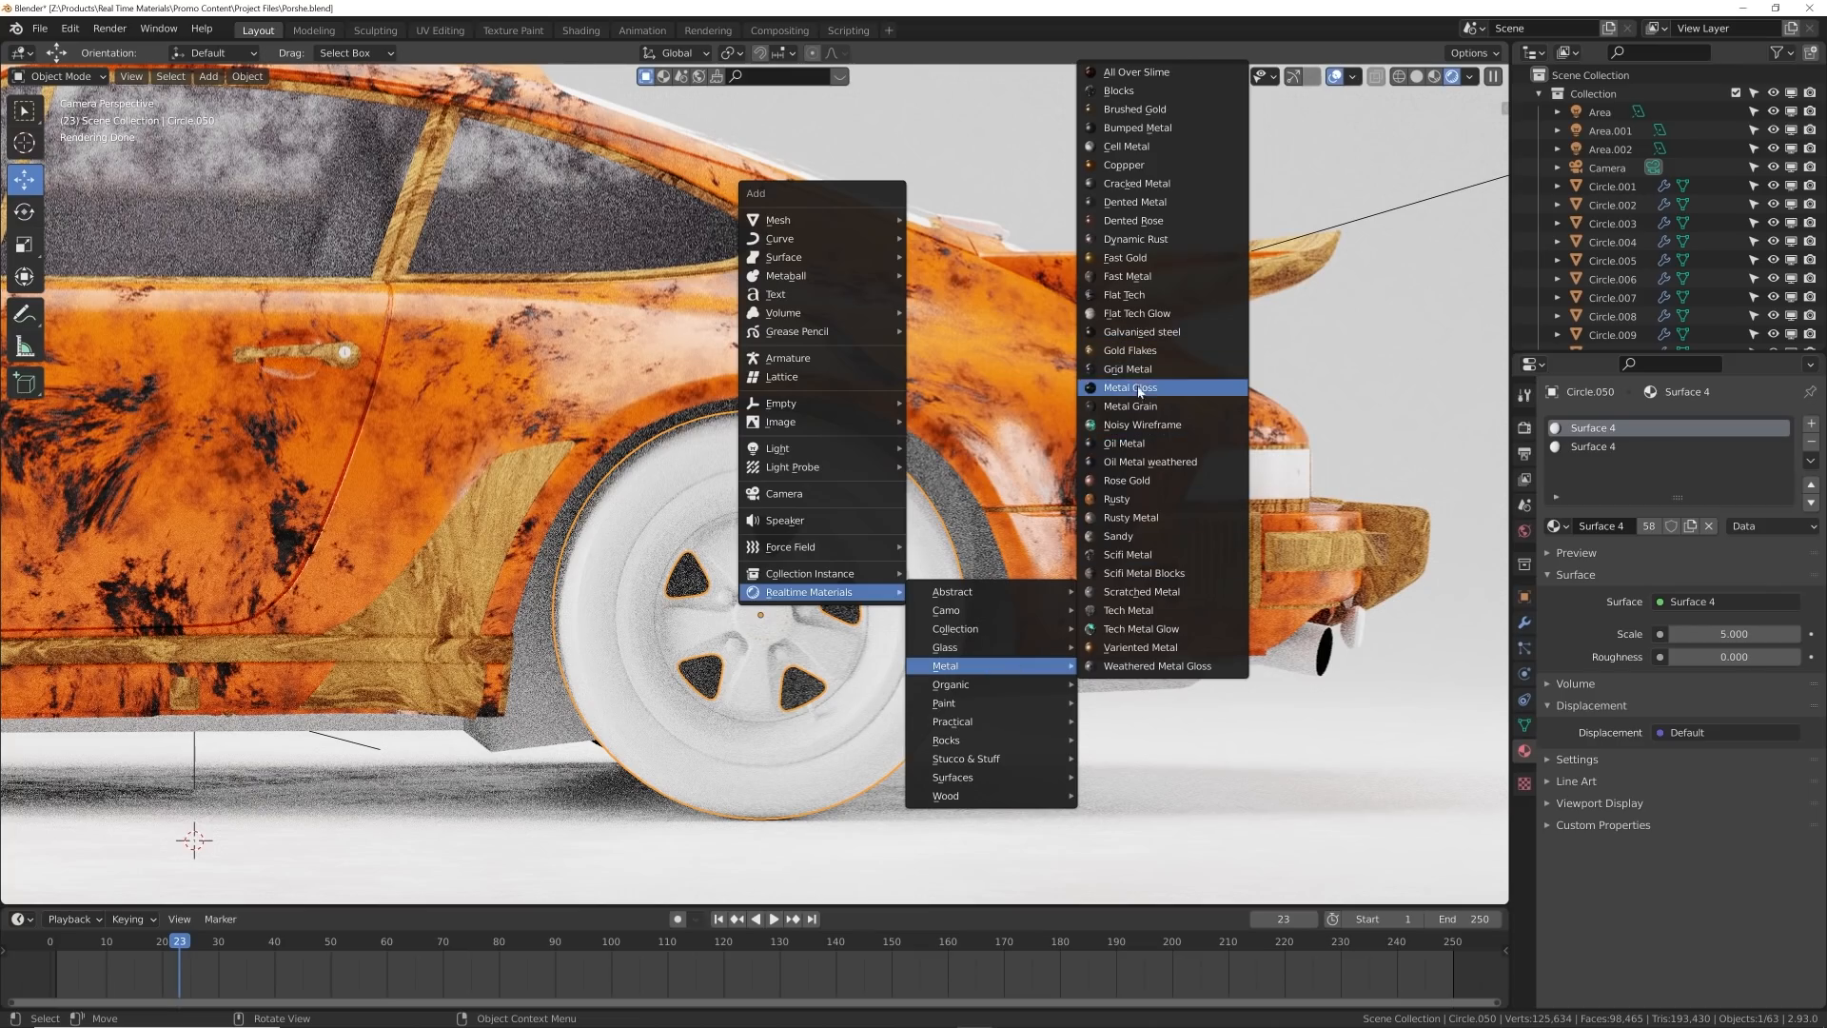
click(1128, 387)
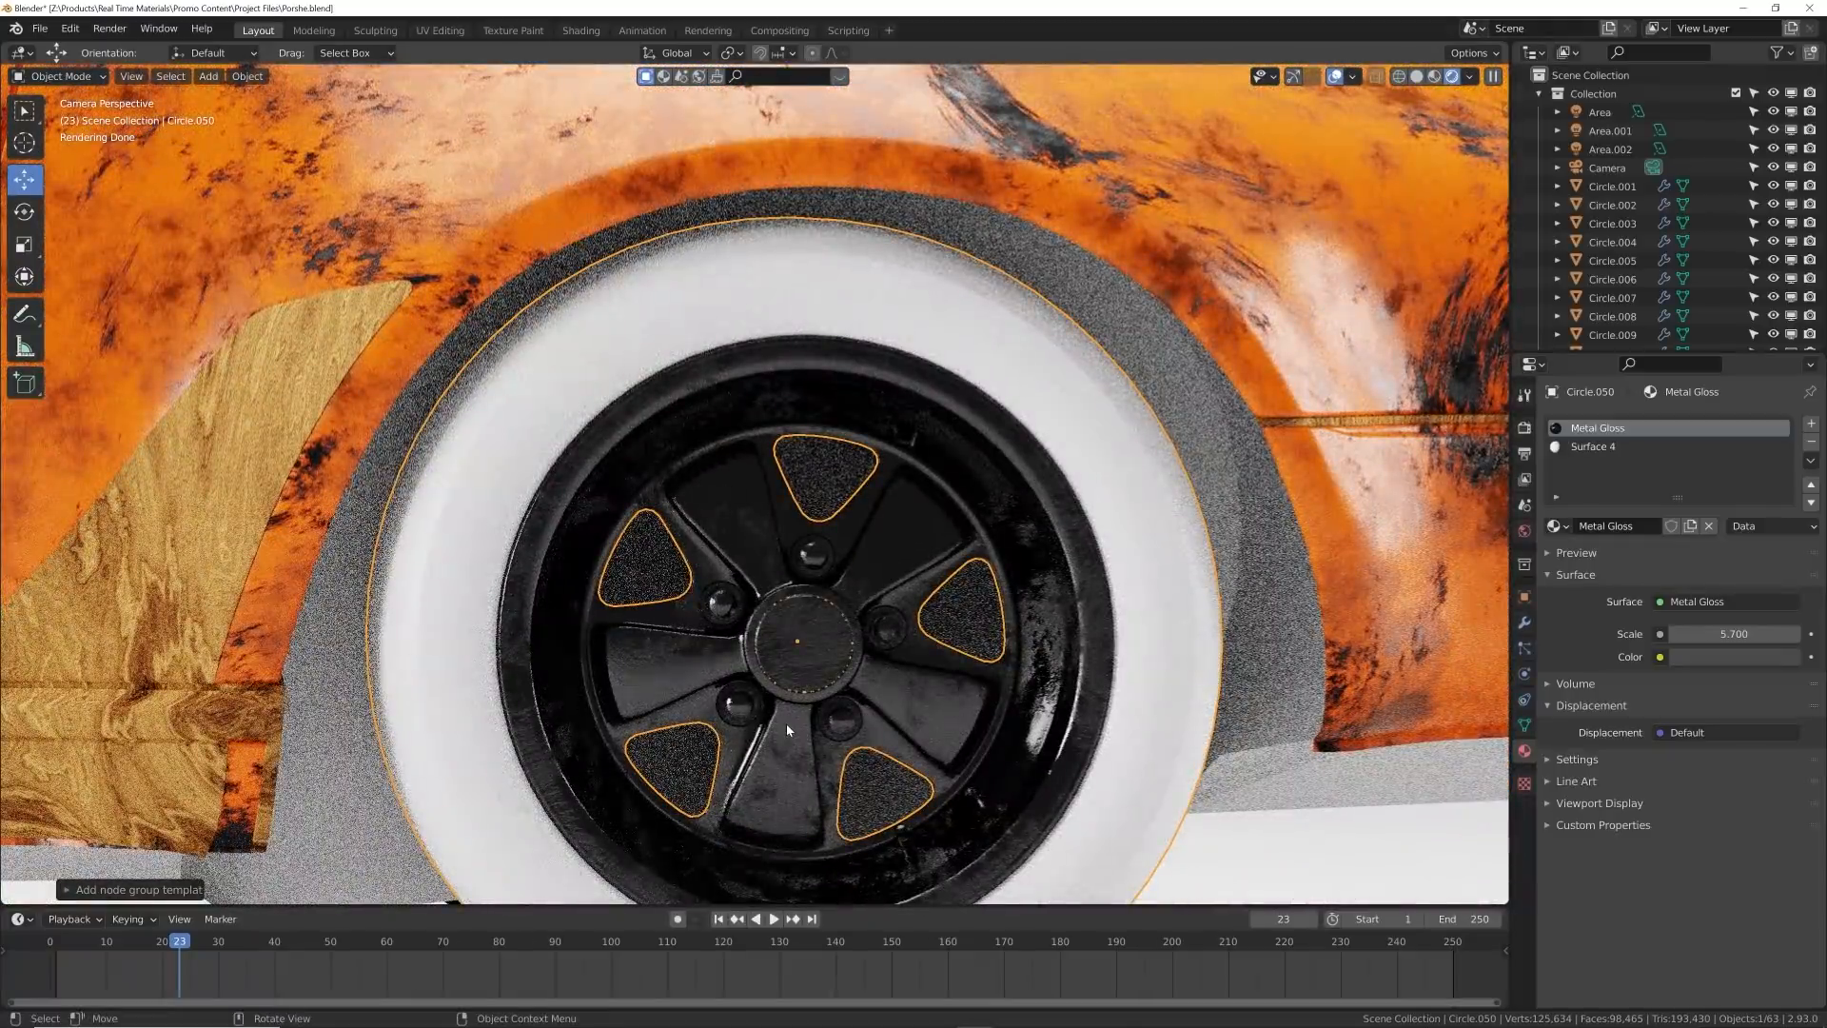
click(207, 76)
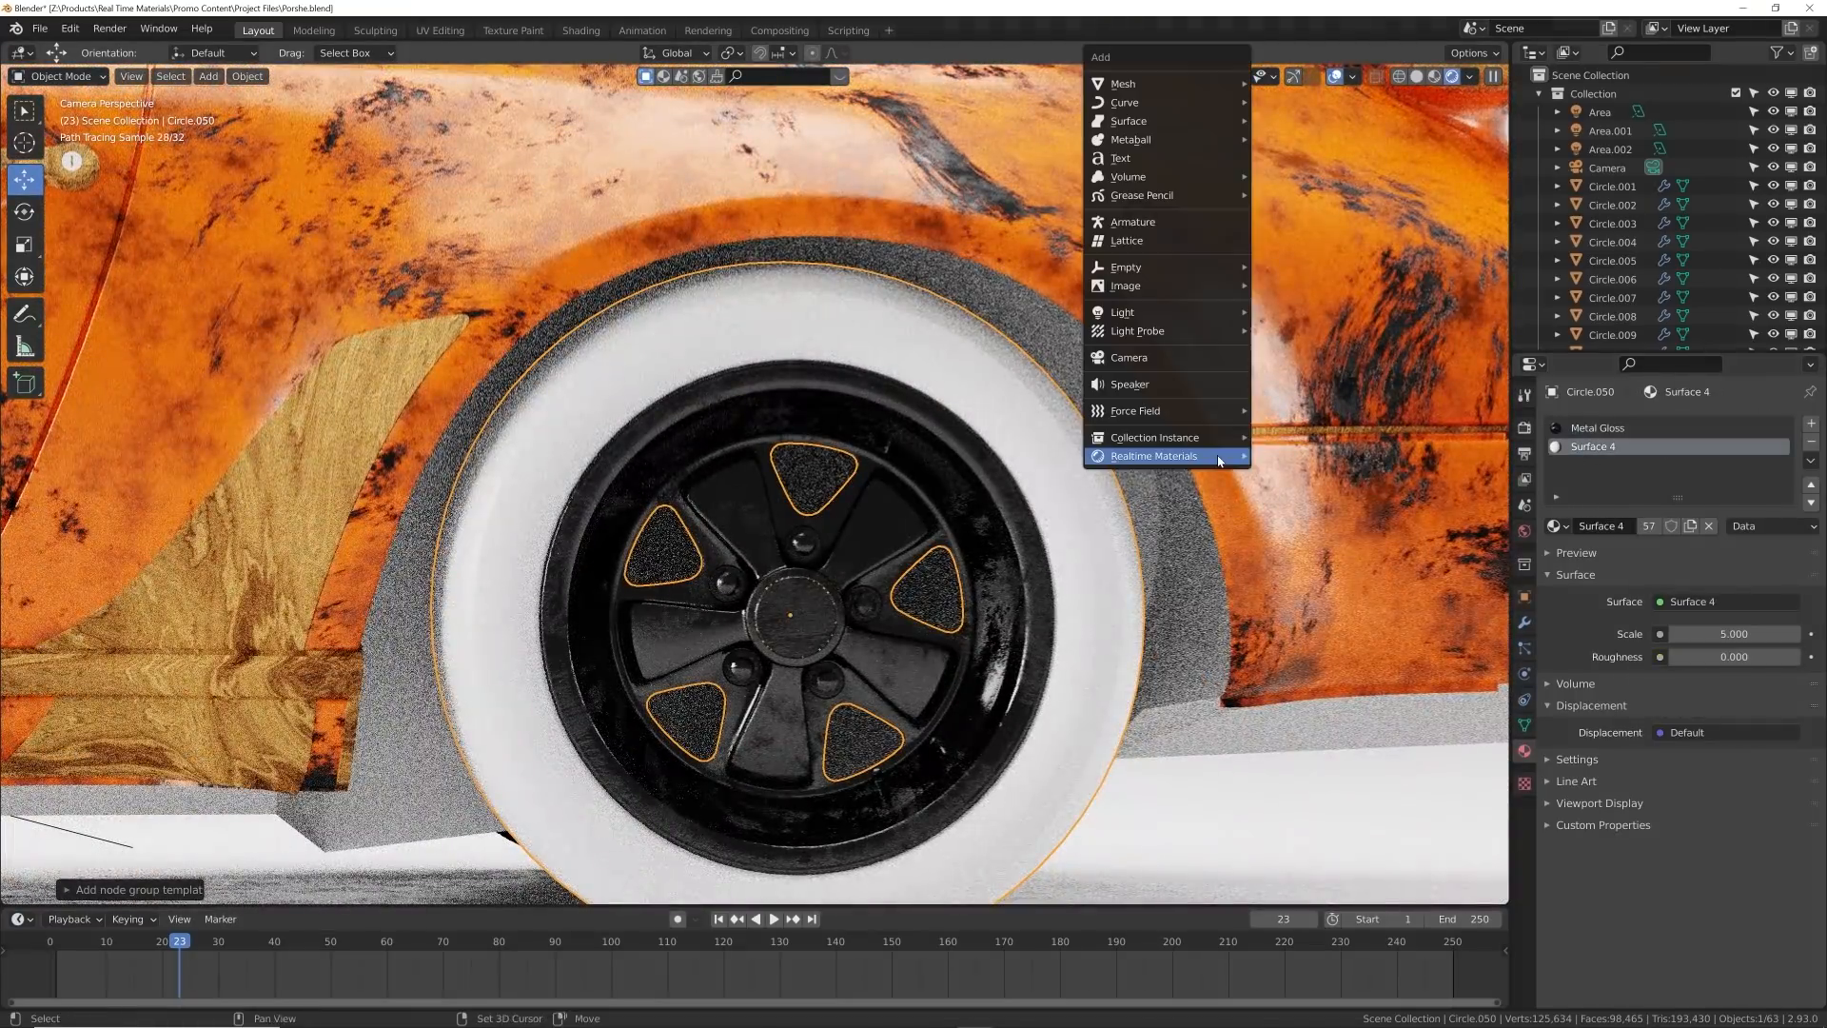
mouse_move(1291, 529)
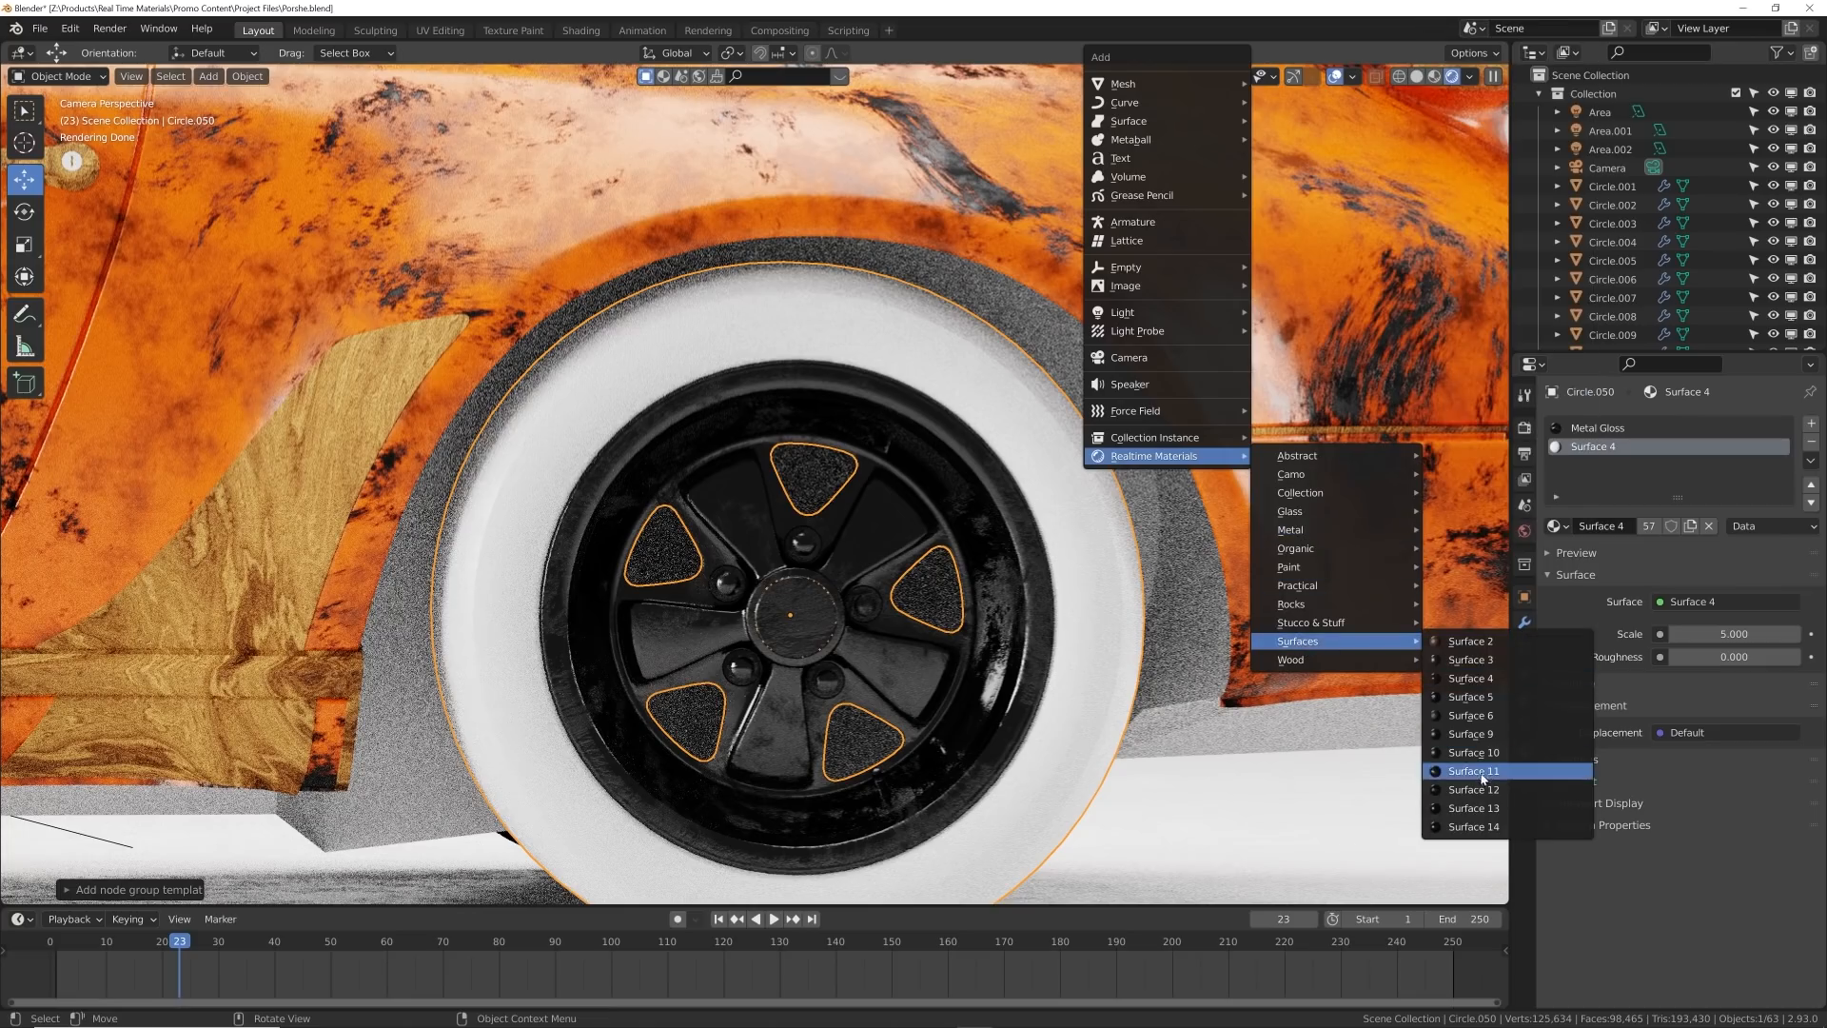
- Assign Surface 10 to the wheel's second slot for a dented black tyre
click(1470, 751)
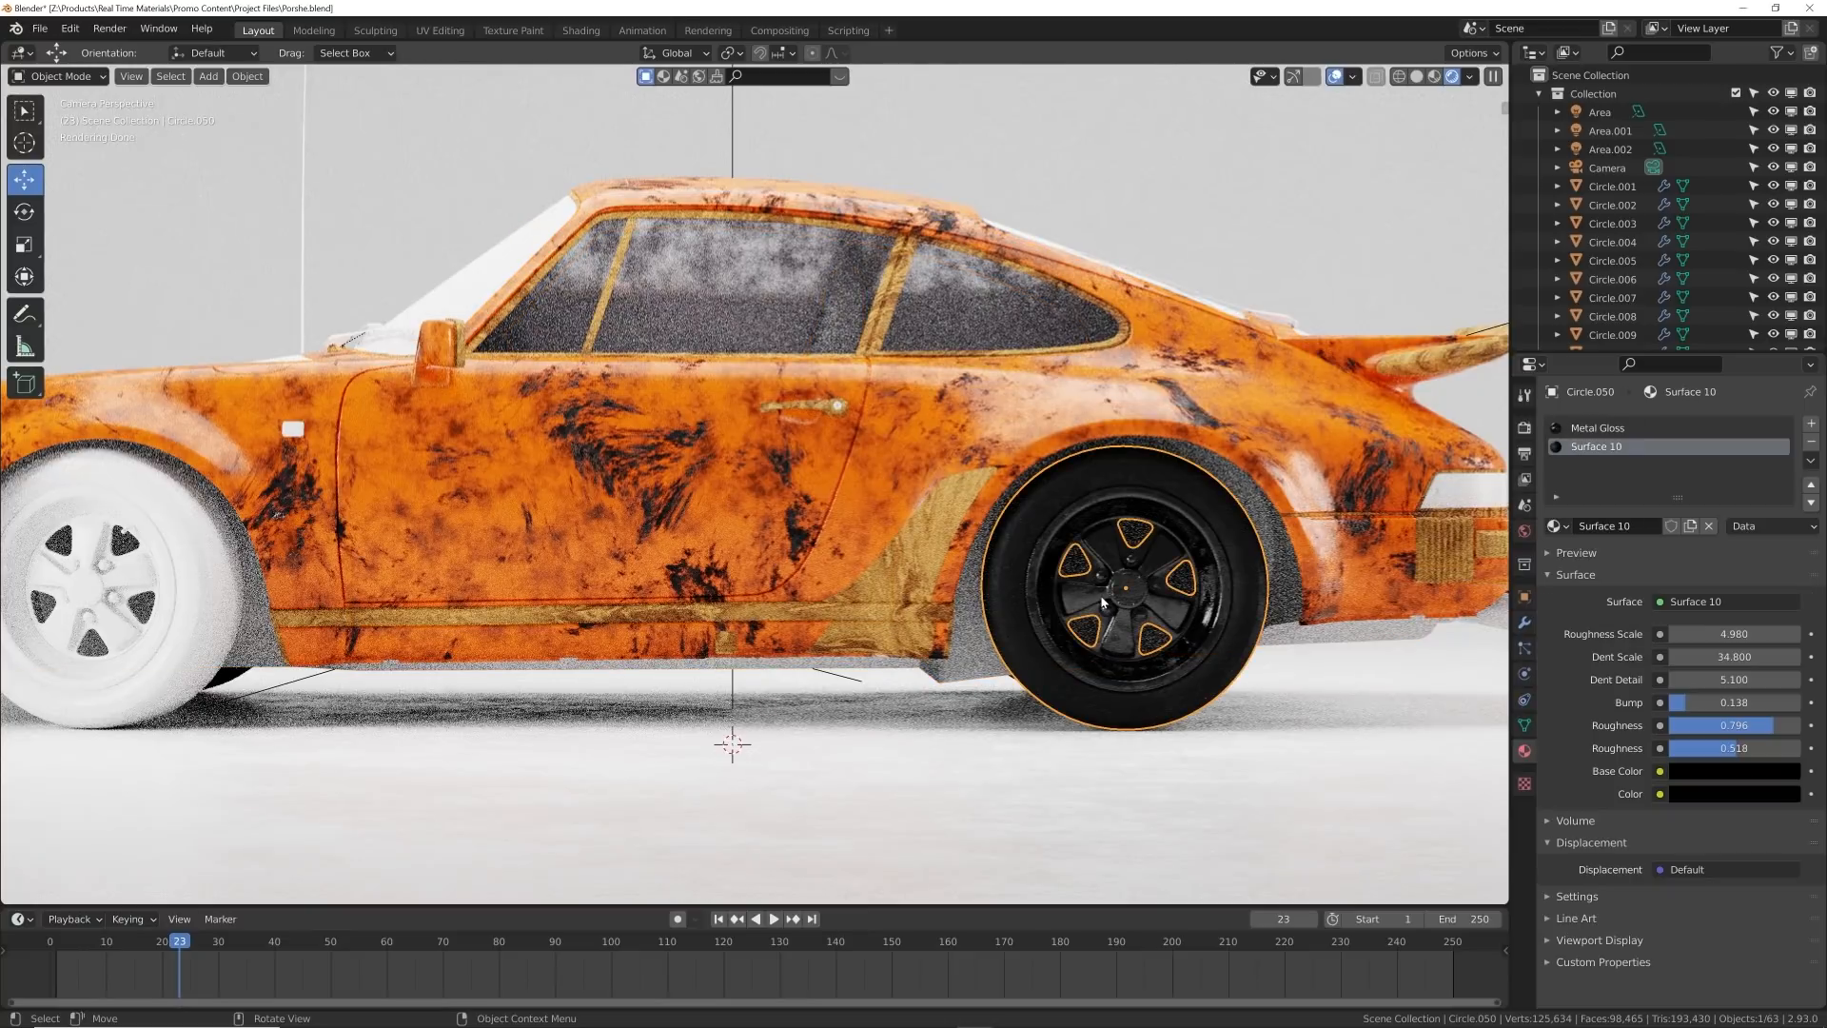
mouse_move(684, 592)
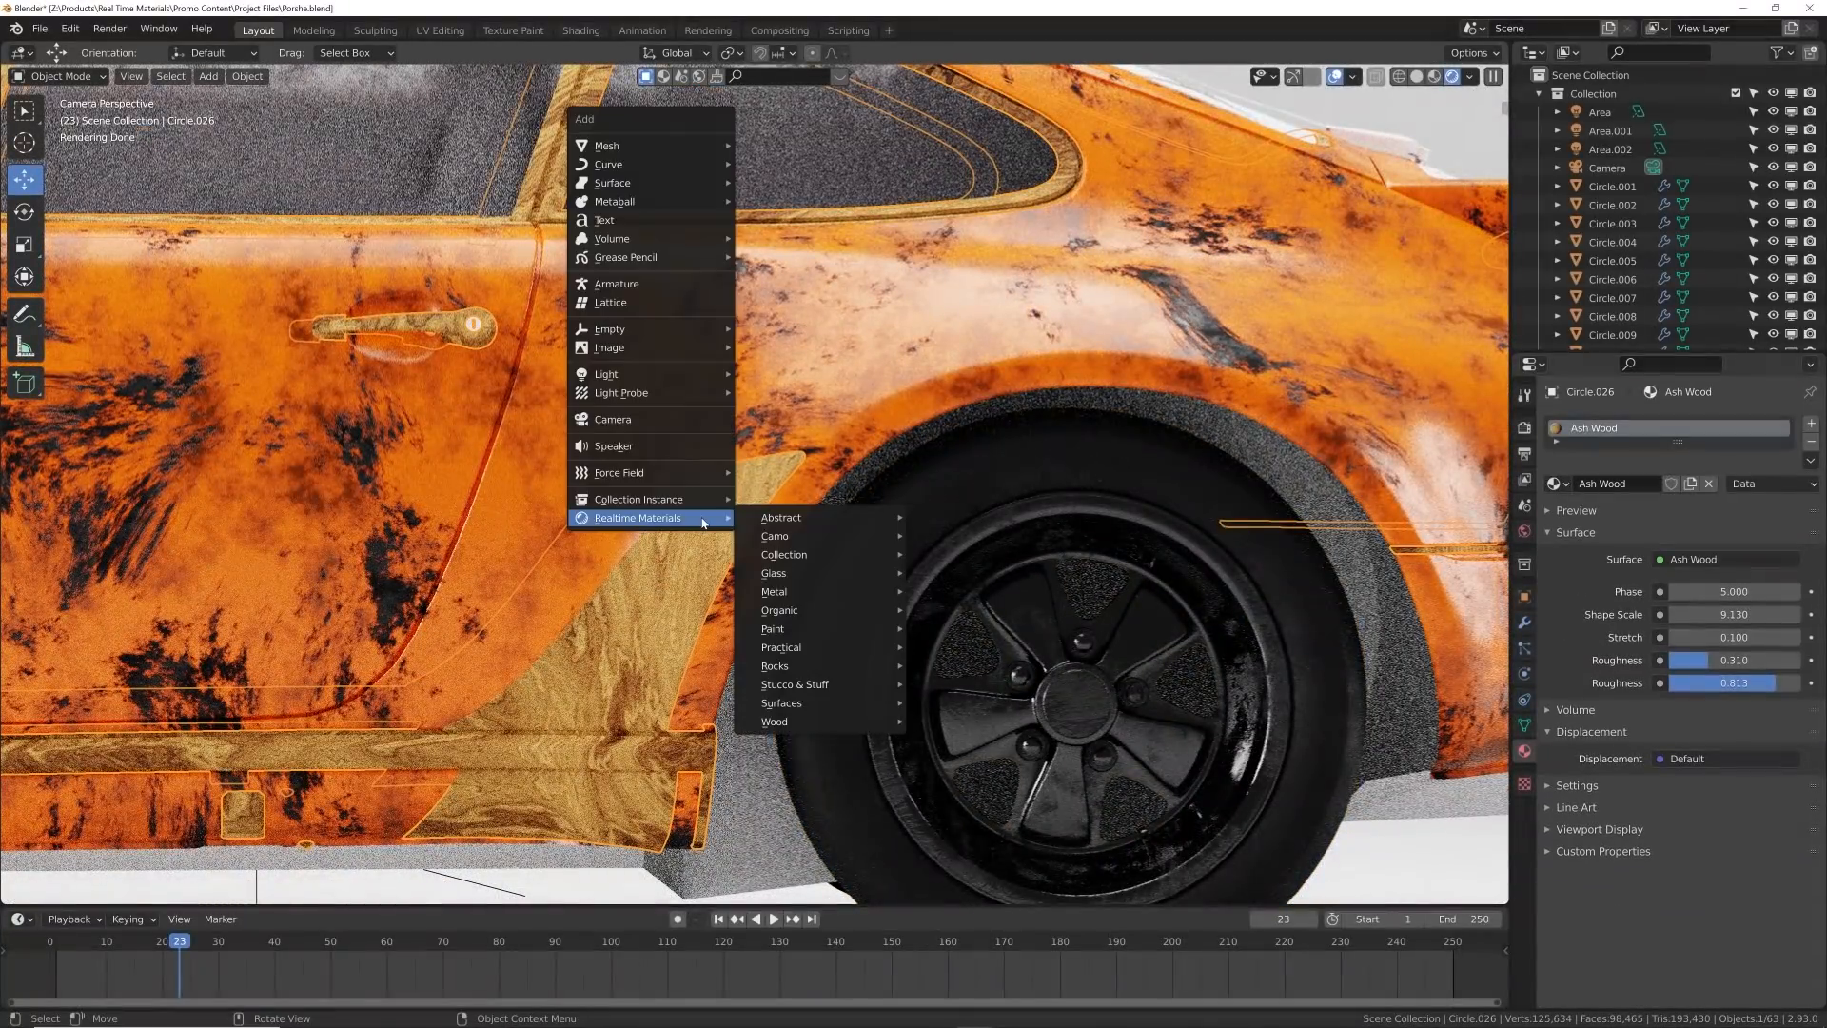
mouse_move(782, 554)
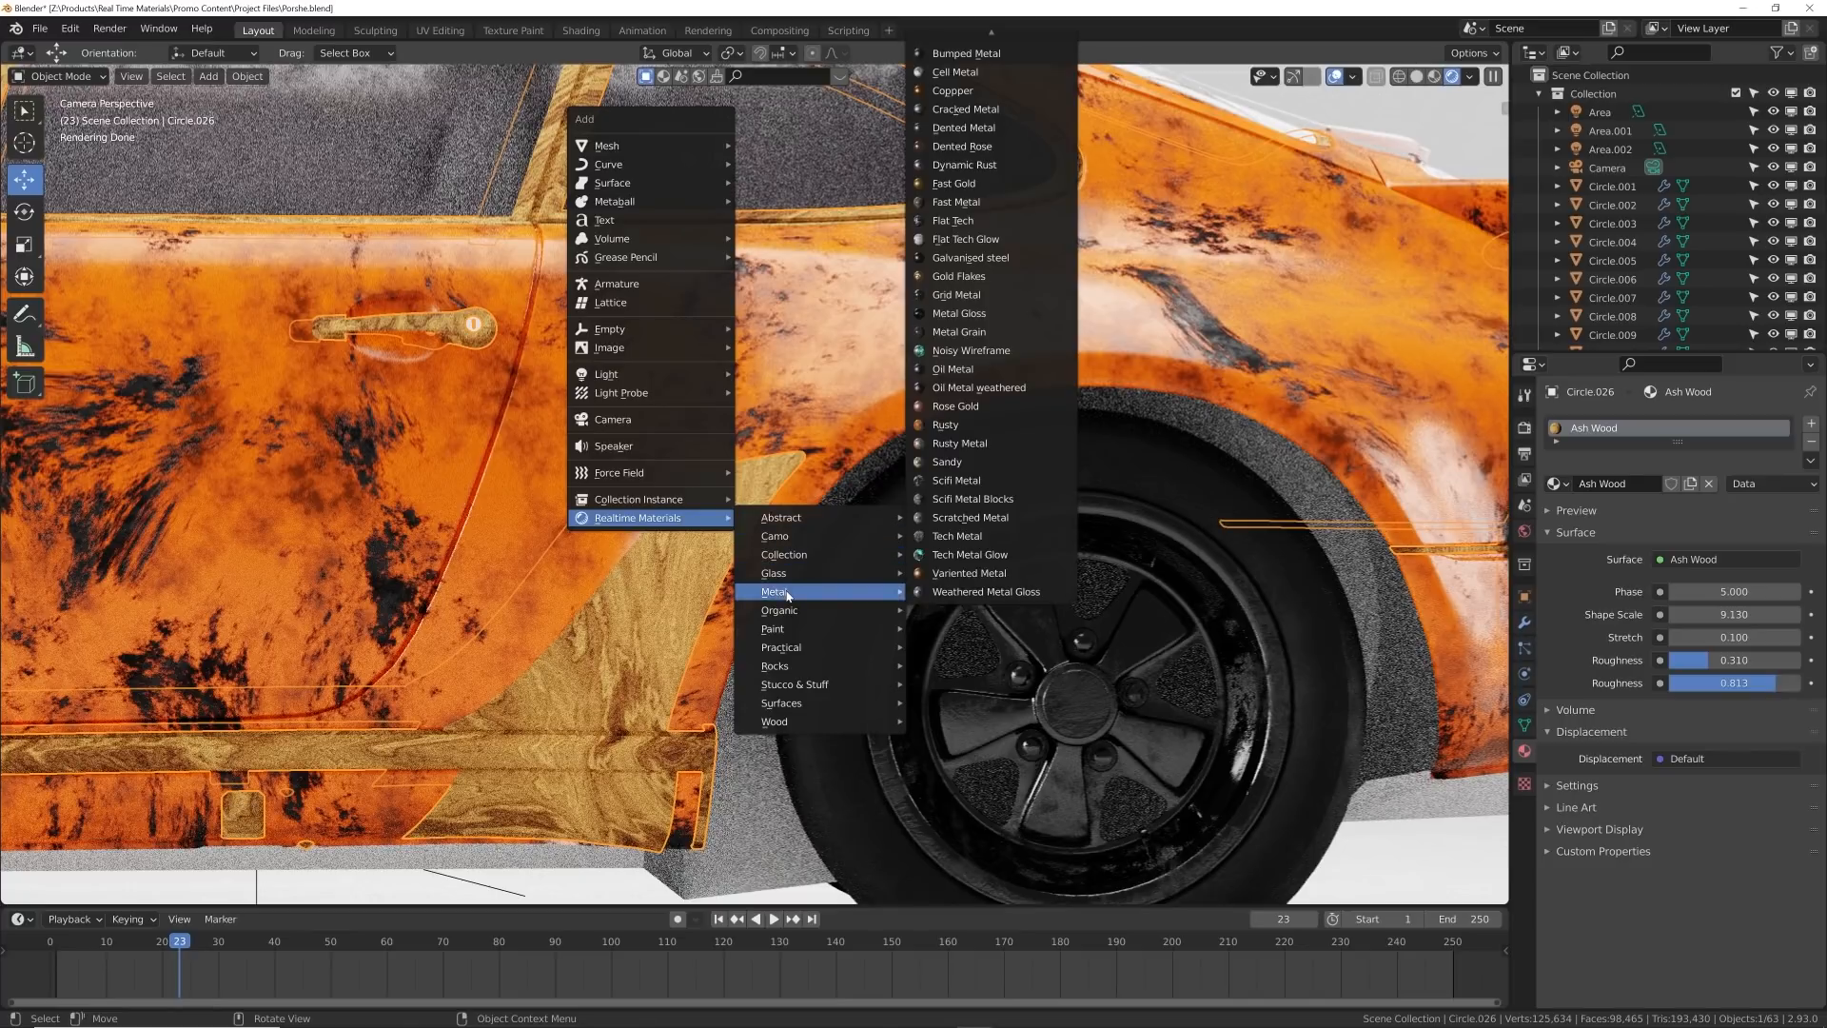
- Swap the trim's Ash Wood for the Oil Metal material
click(952, 368)
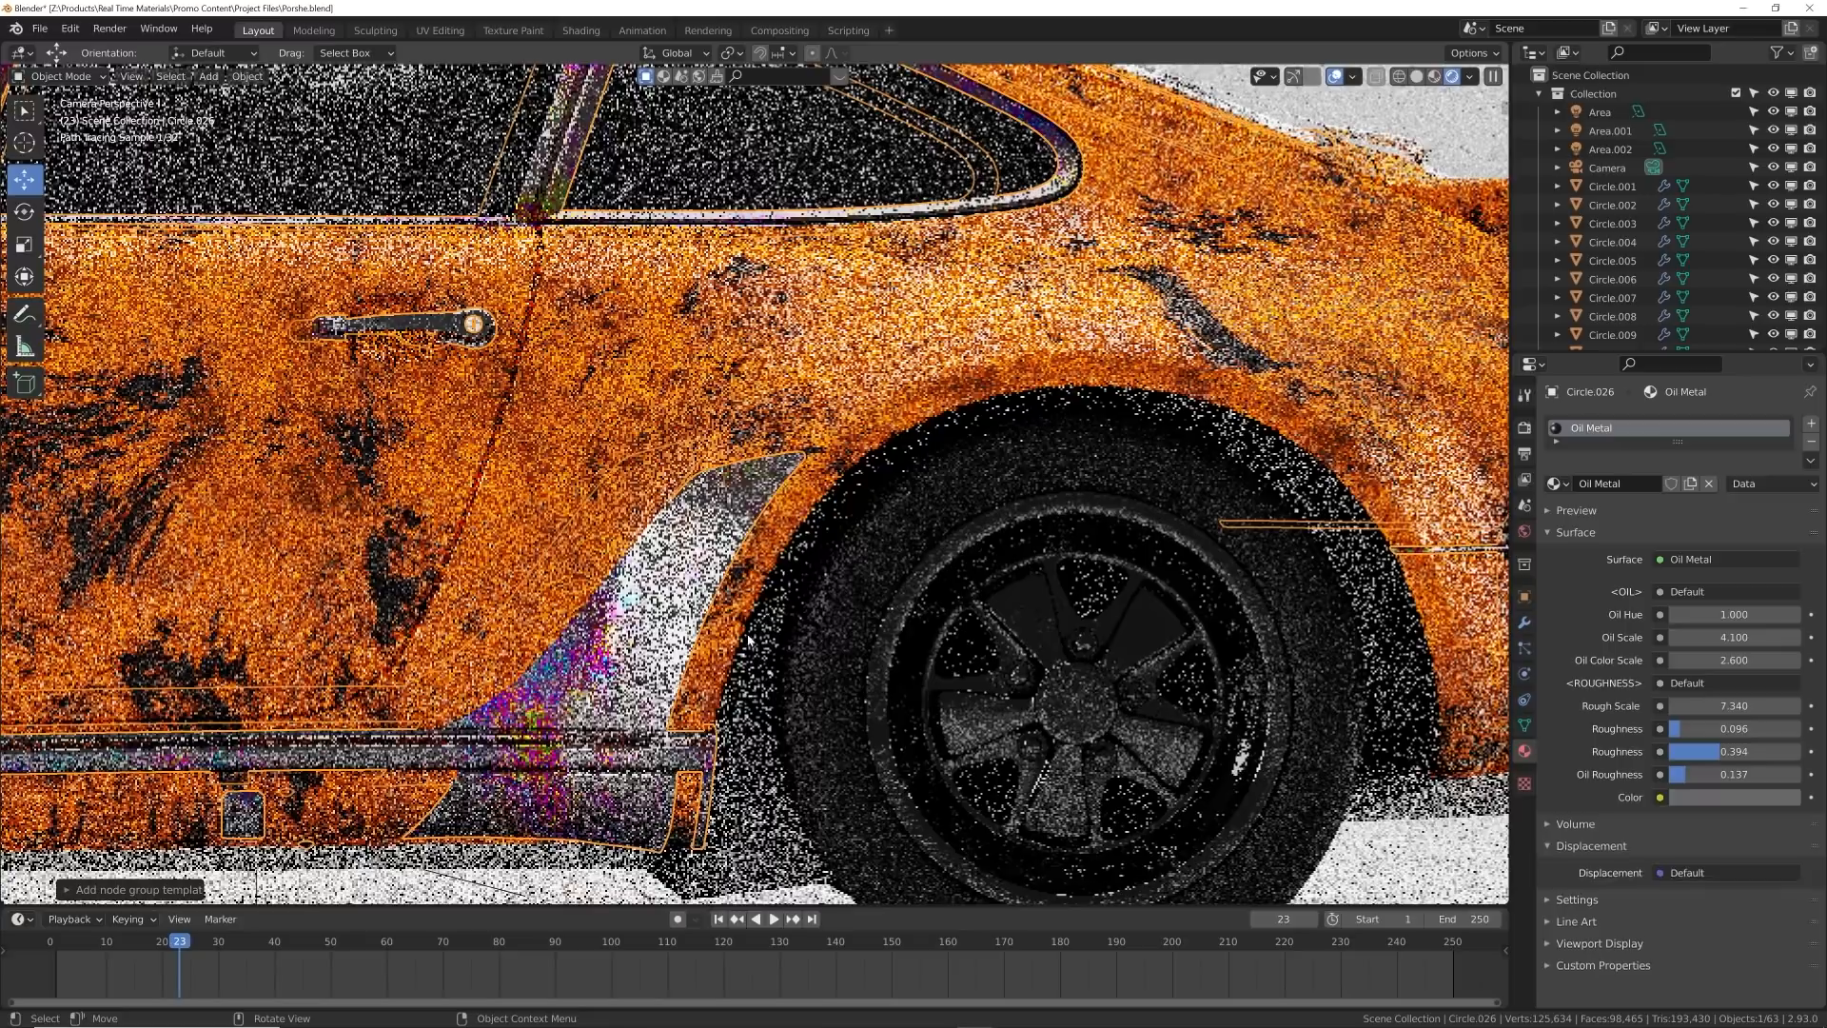